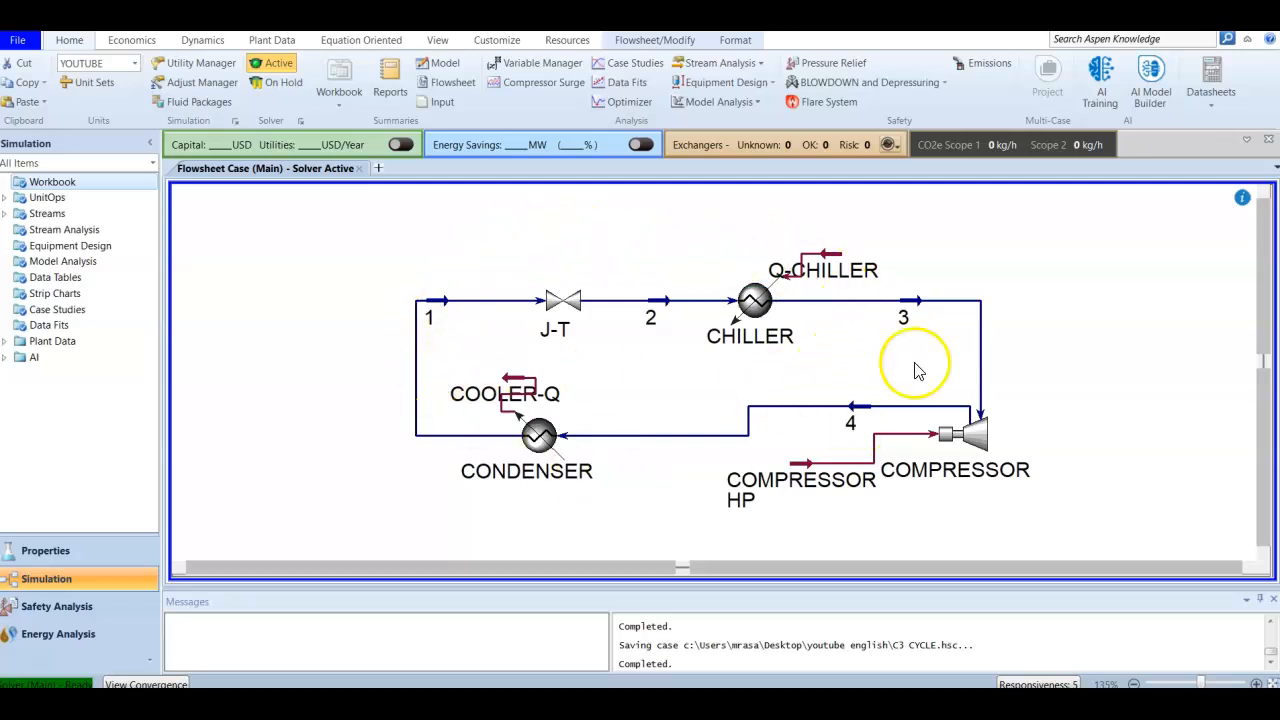
mouse_move(523, 412)
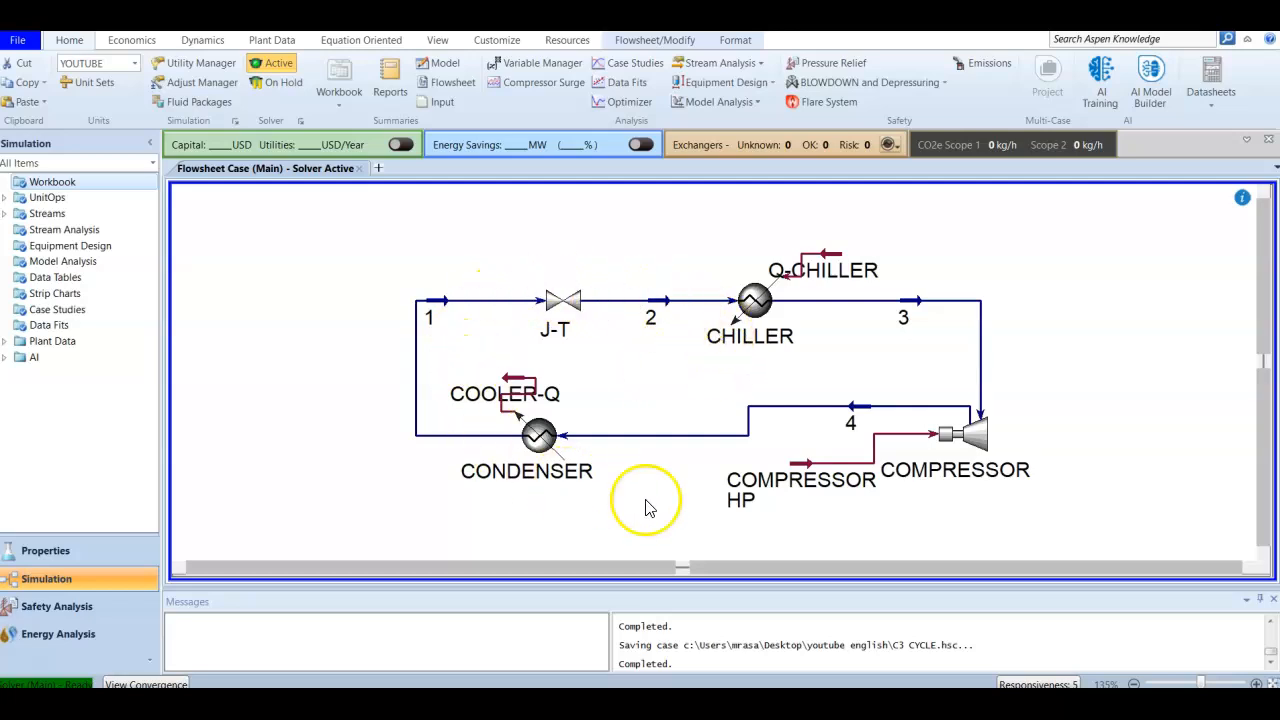
mouse_move(807, 300)
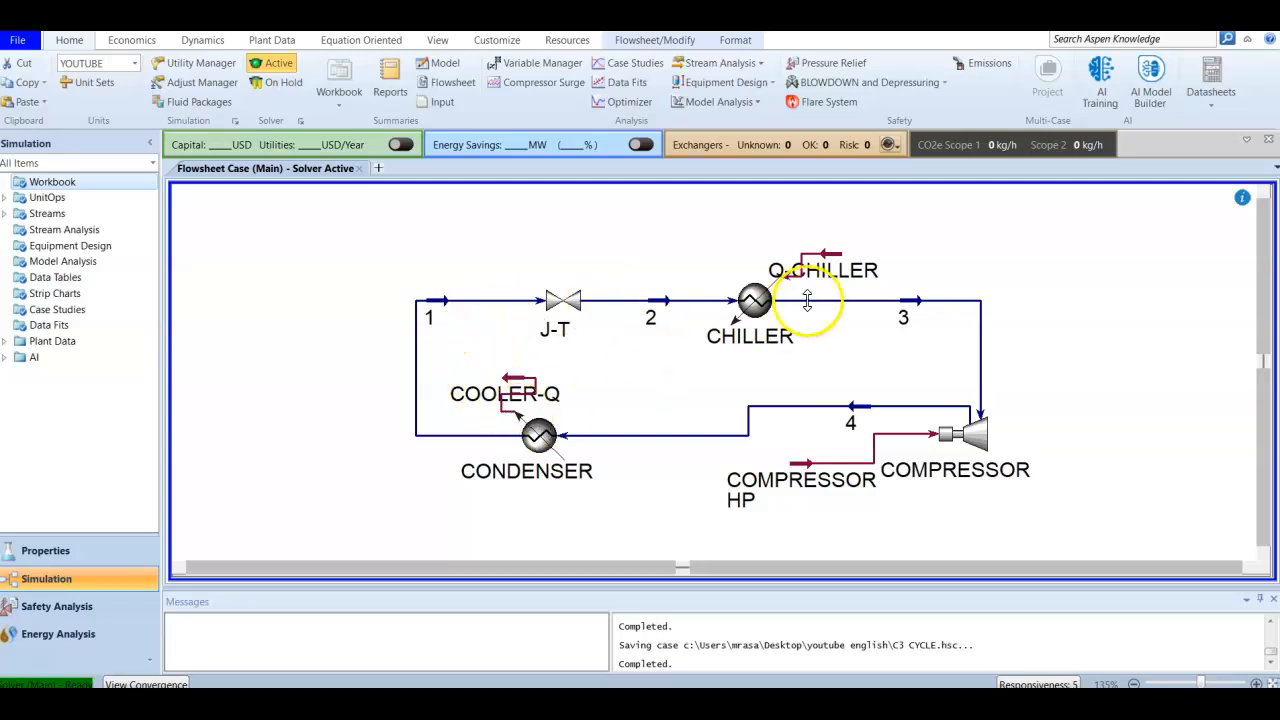
Select the Q-CHILLER energy stream icon to reposition it
click(752, 300)
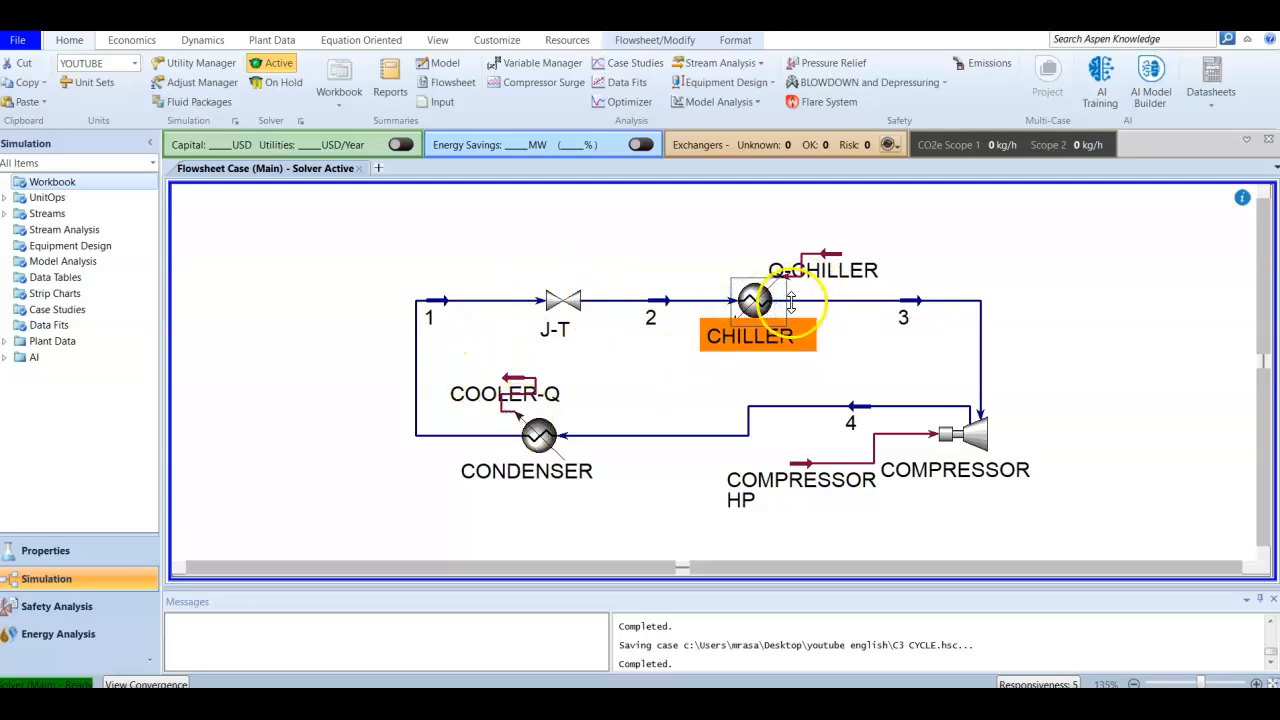
mouse_move(822, 250)
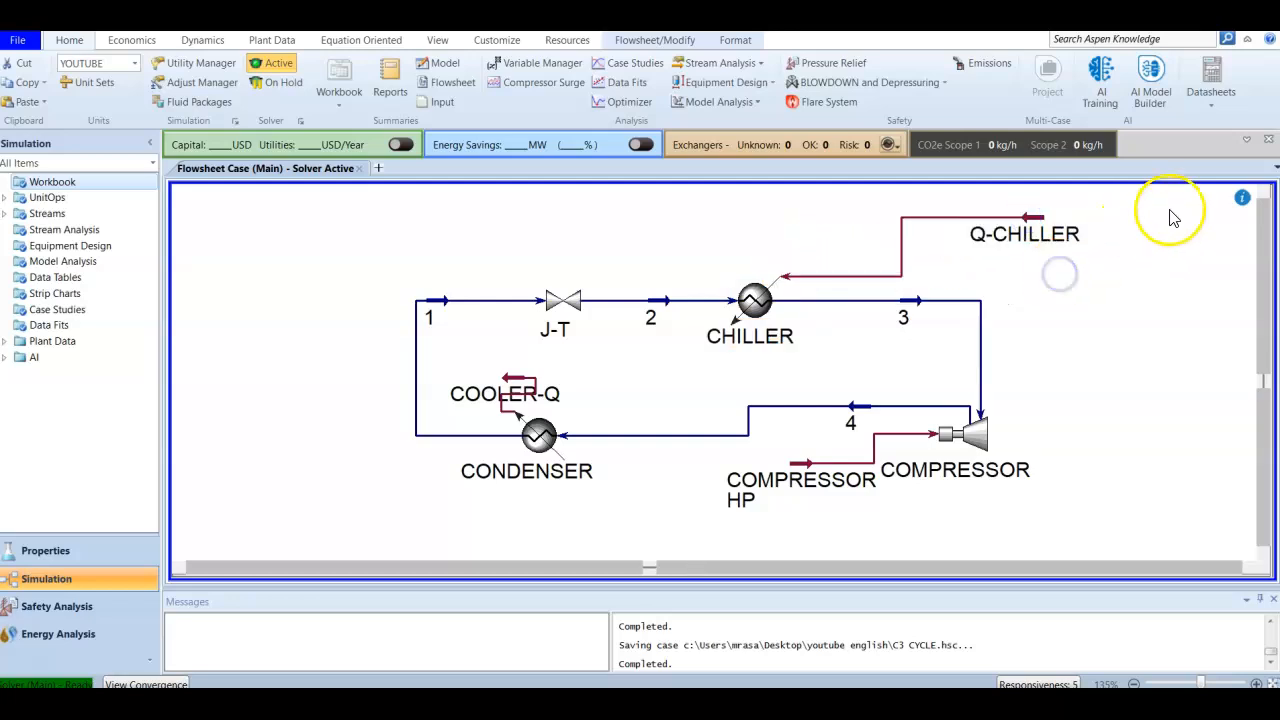
mouse_move(1152, 228)
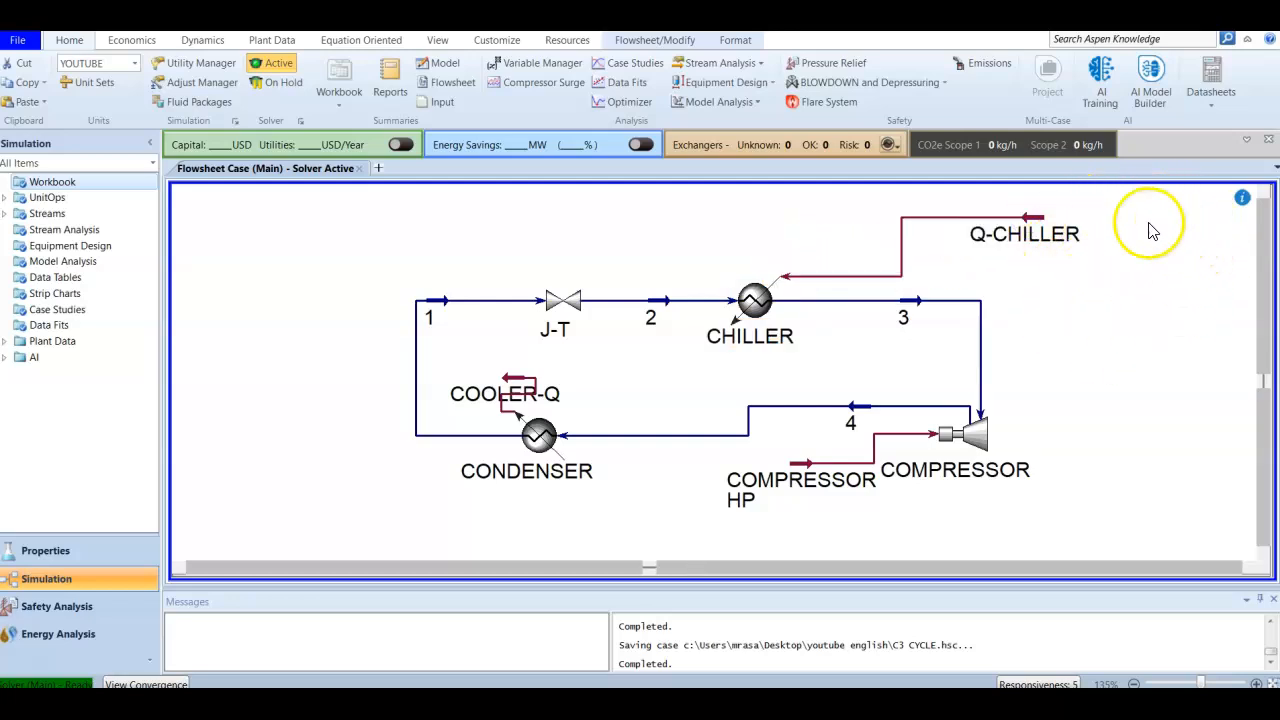
mouse_move(1158, 216)
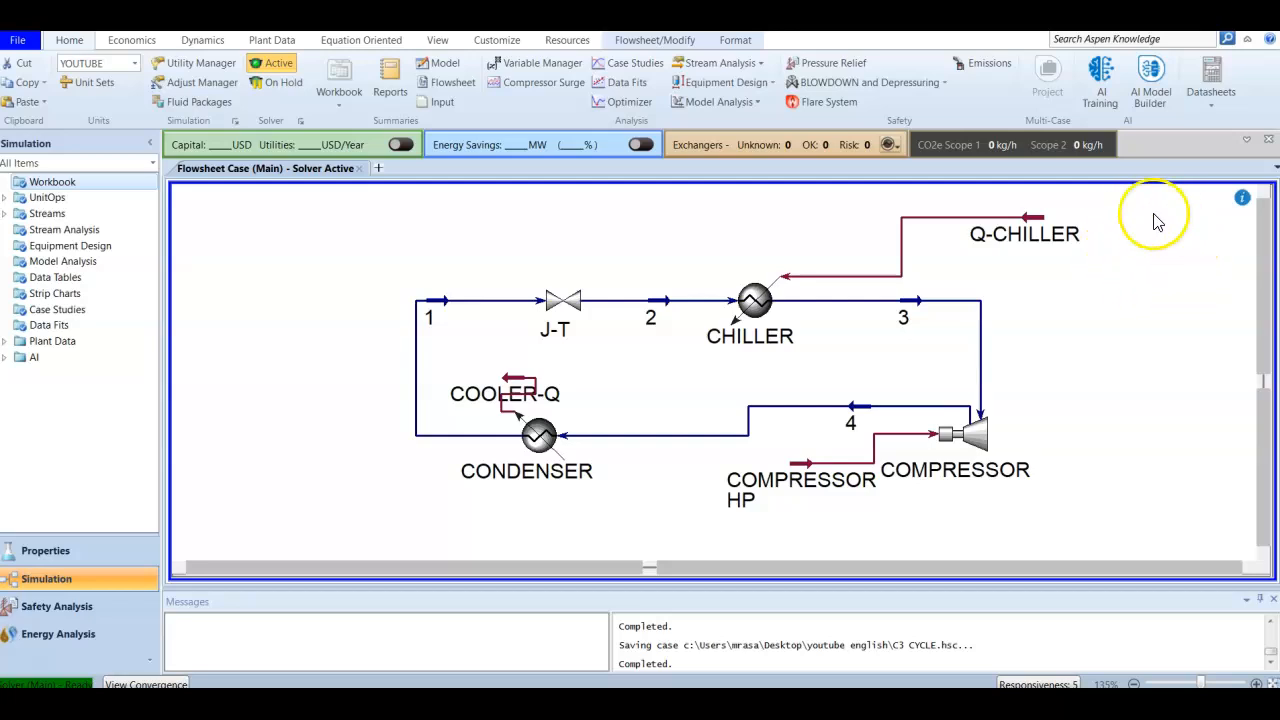
mouse_move(1020, 215)
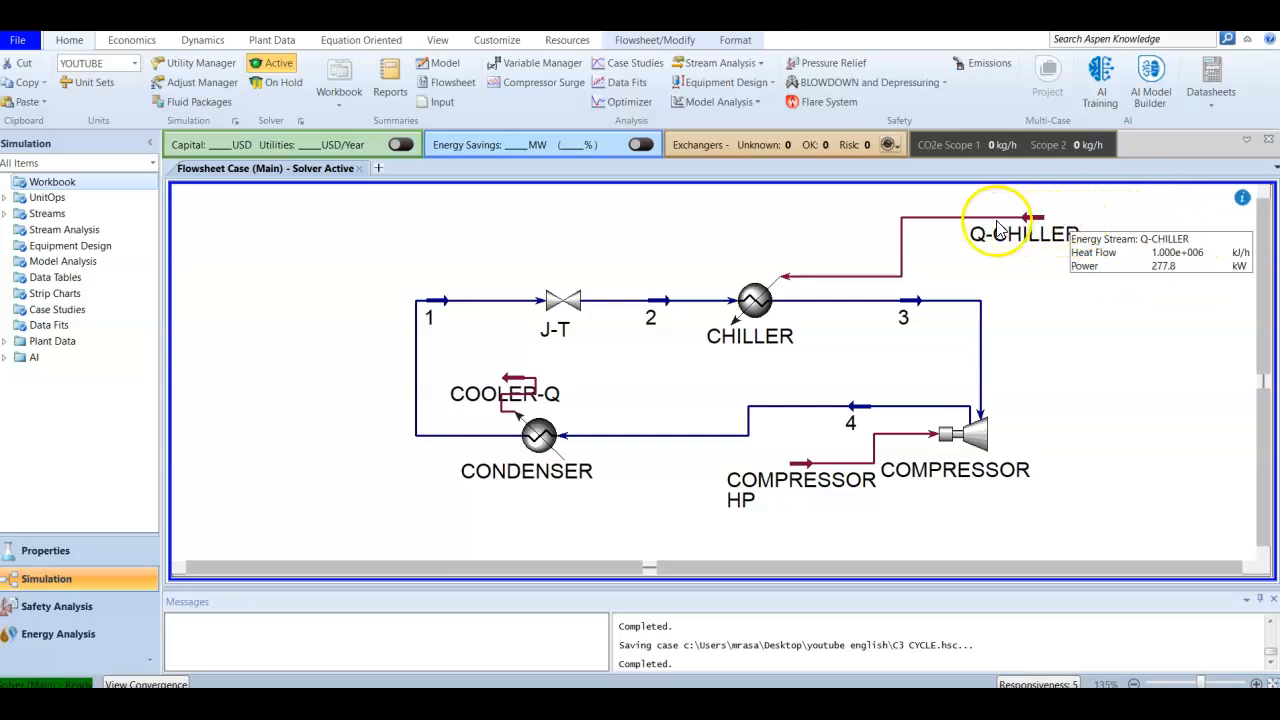
mouse_move(418, 397)
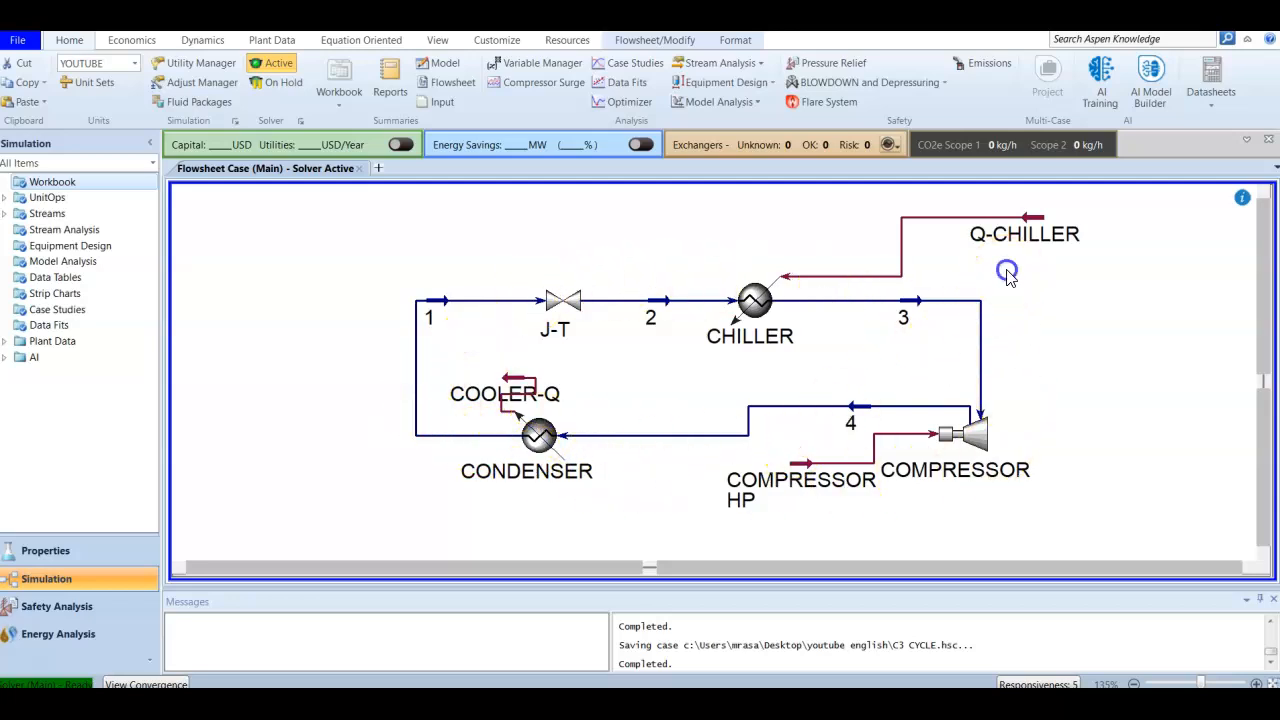
mouse_move(1033, 228)
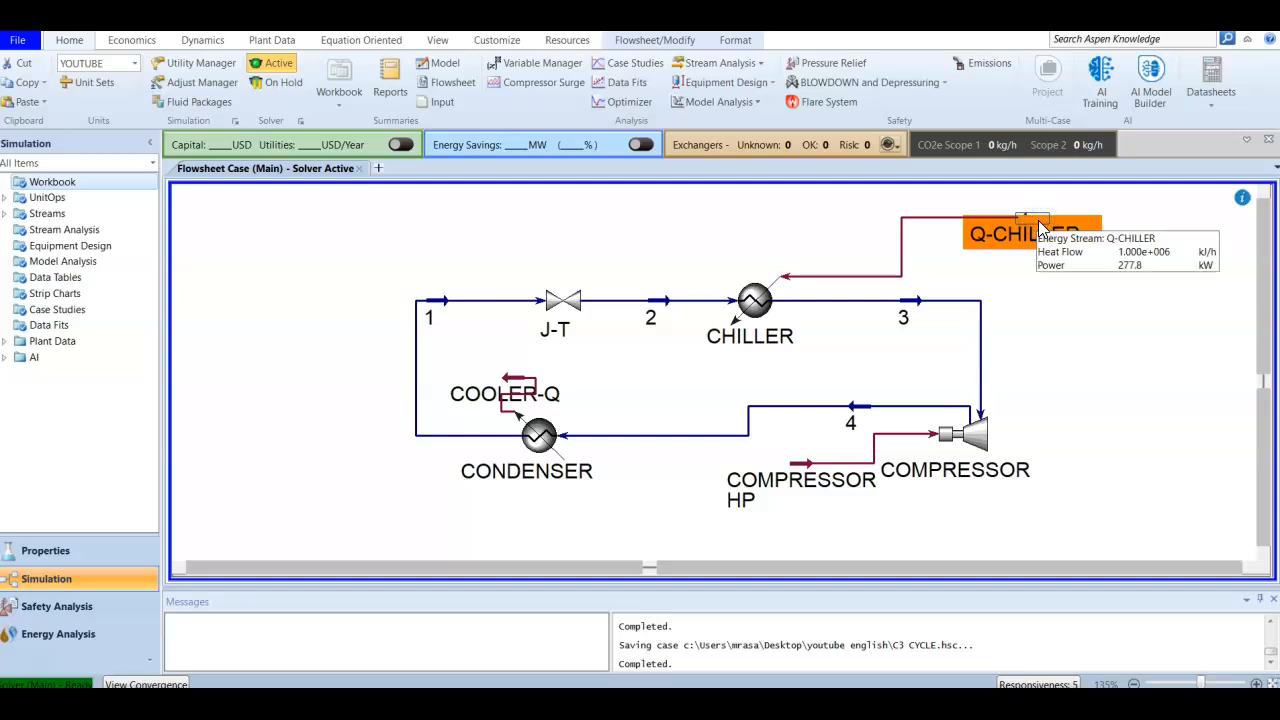
mouse_move(1120, 207)
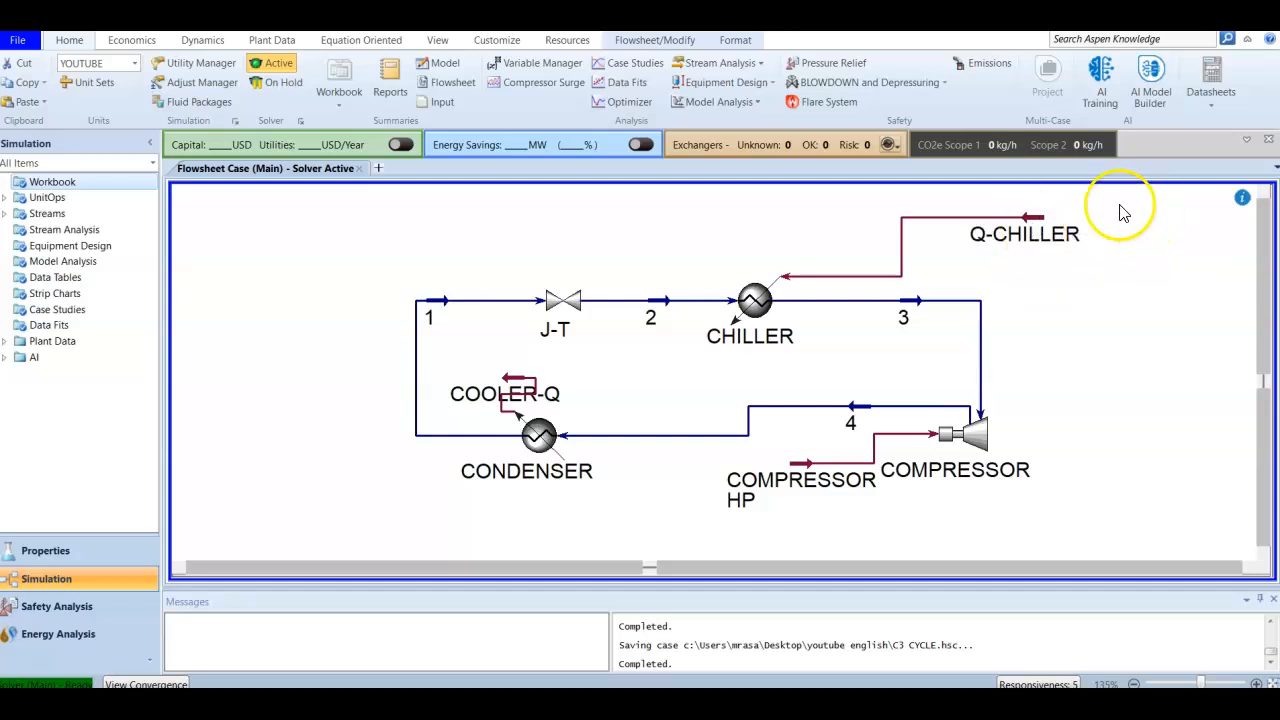
mouse_move(1155, 247)
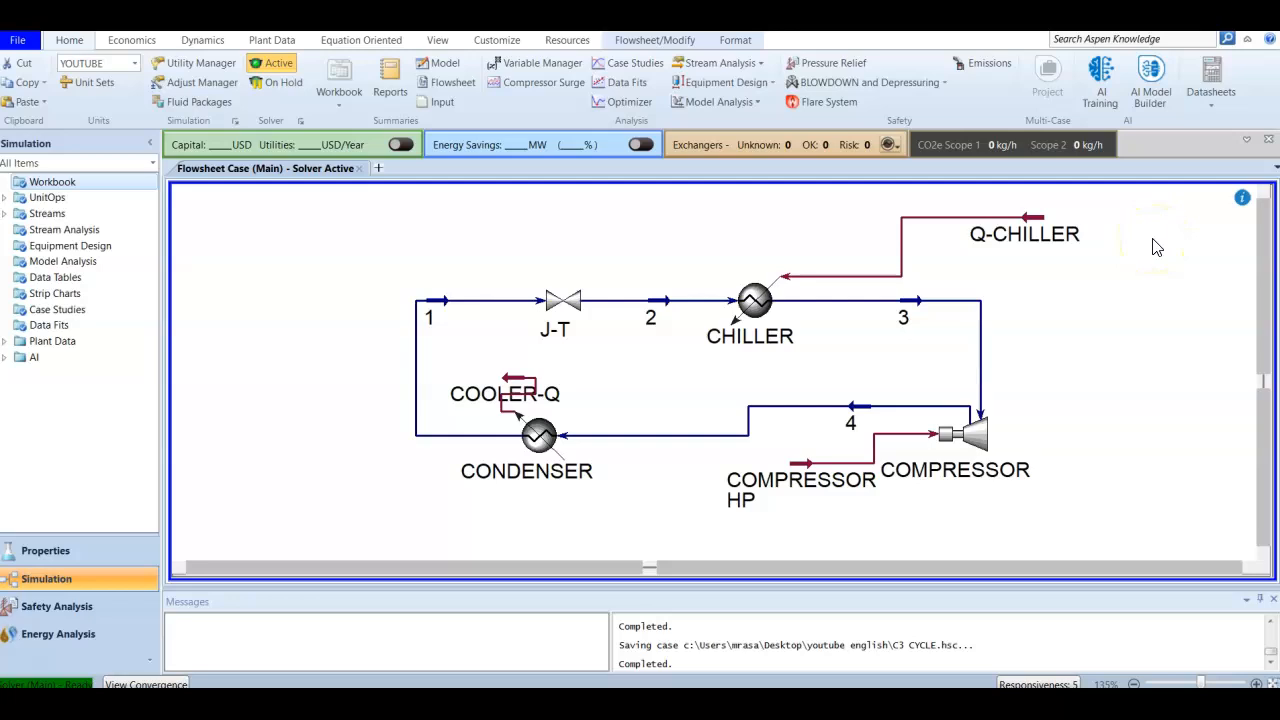
mouse_move(1023, 218)
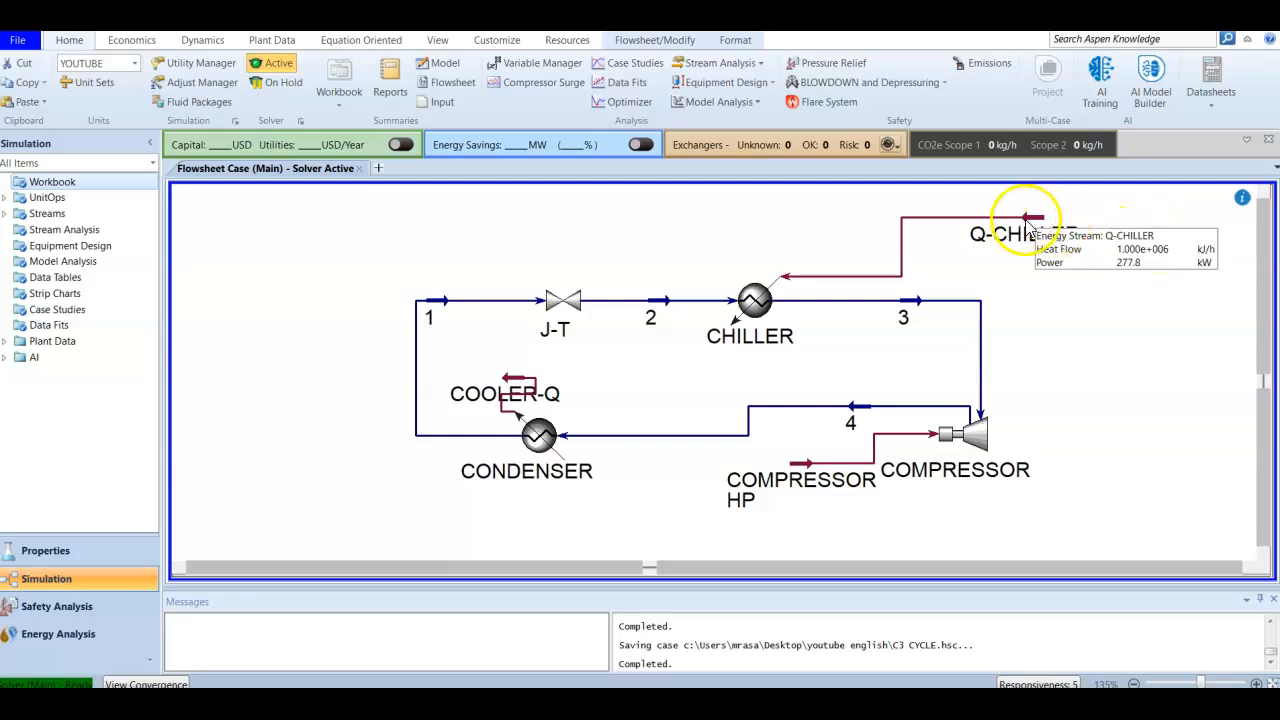
Open the Q-CHILLER energy stream's property sheet, showing 1.000e+006 kJ/h heat flow
double_click(1024, 222)
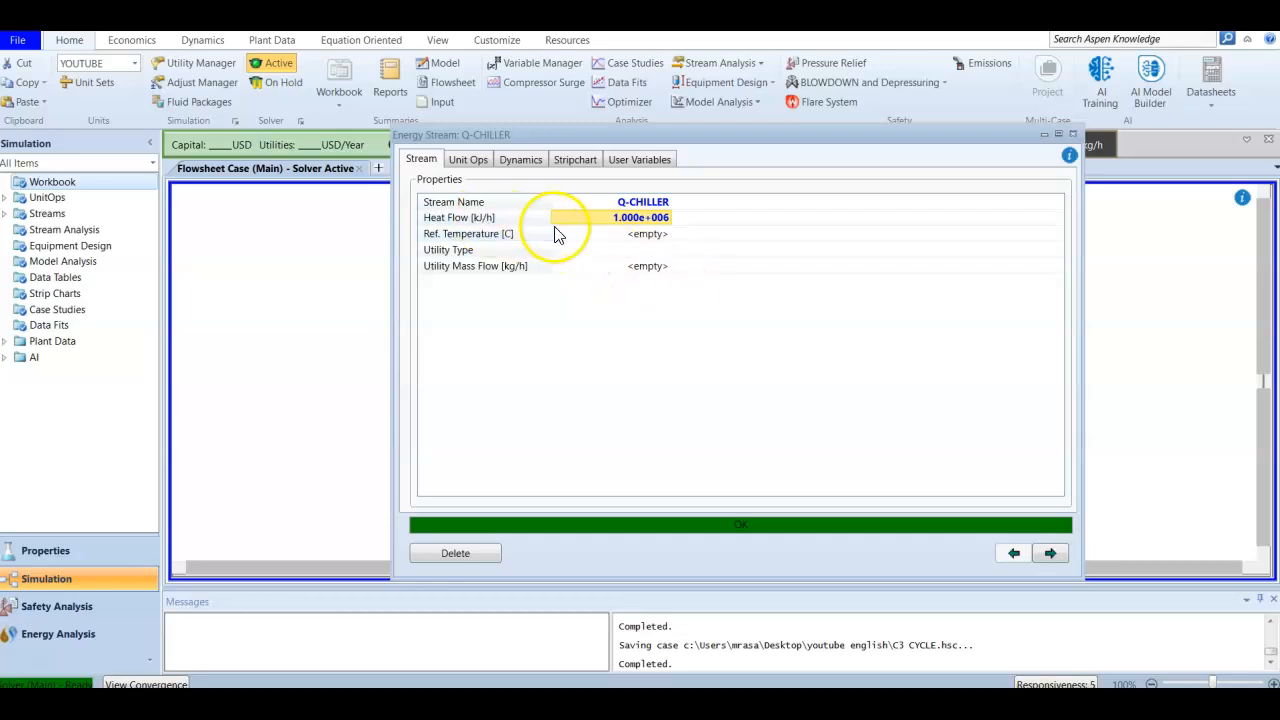
mouse_move(588, 272)
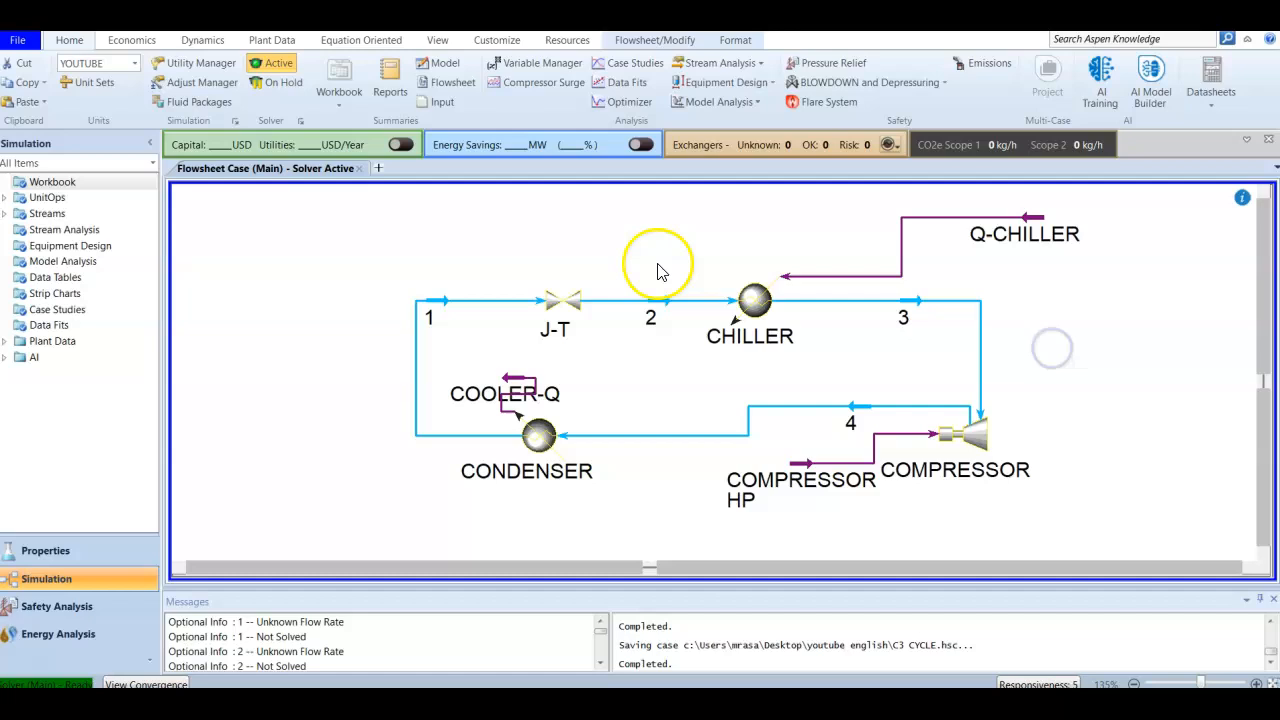
mouse_move(755, 302)
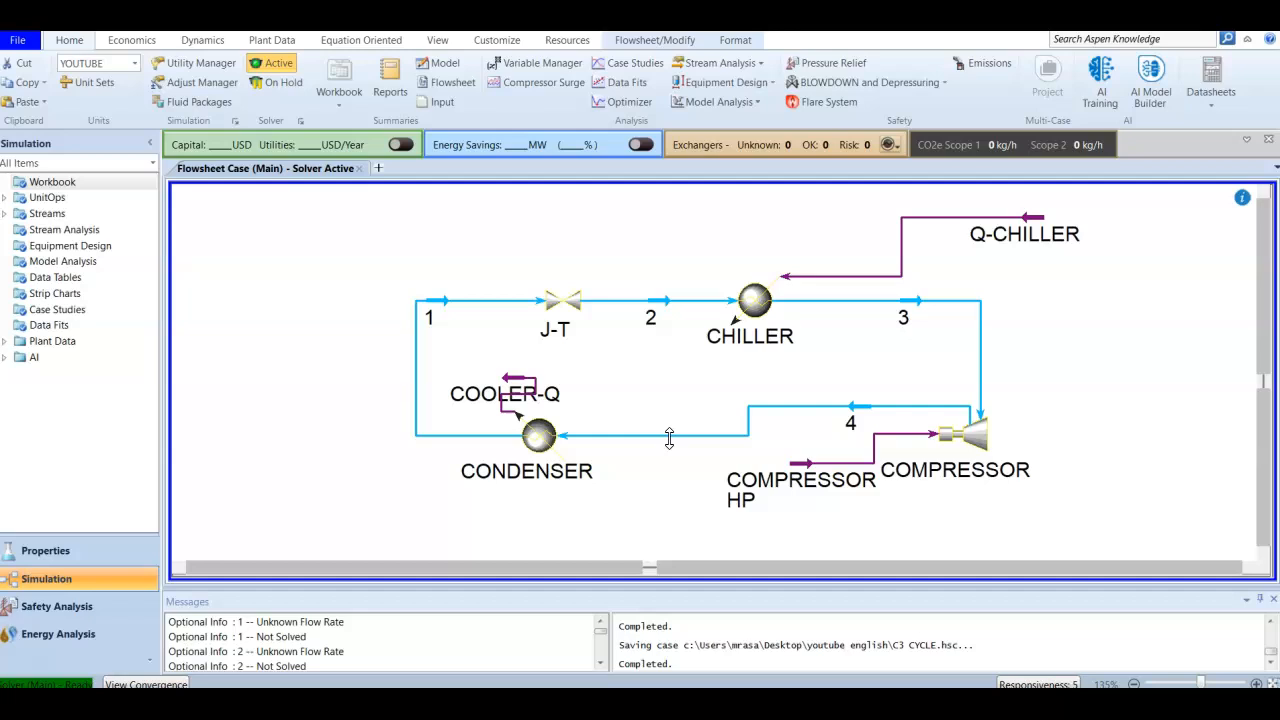
double_click(1022, 233)
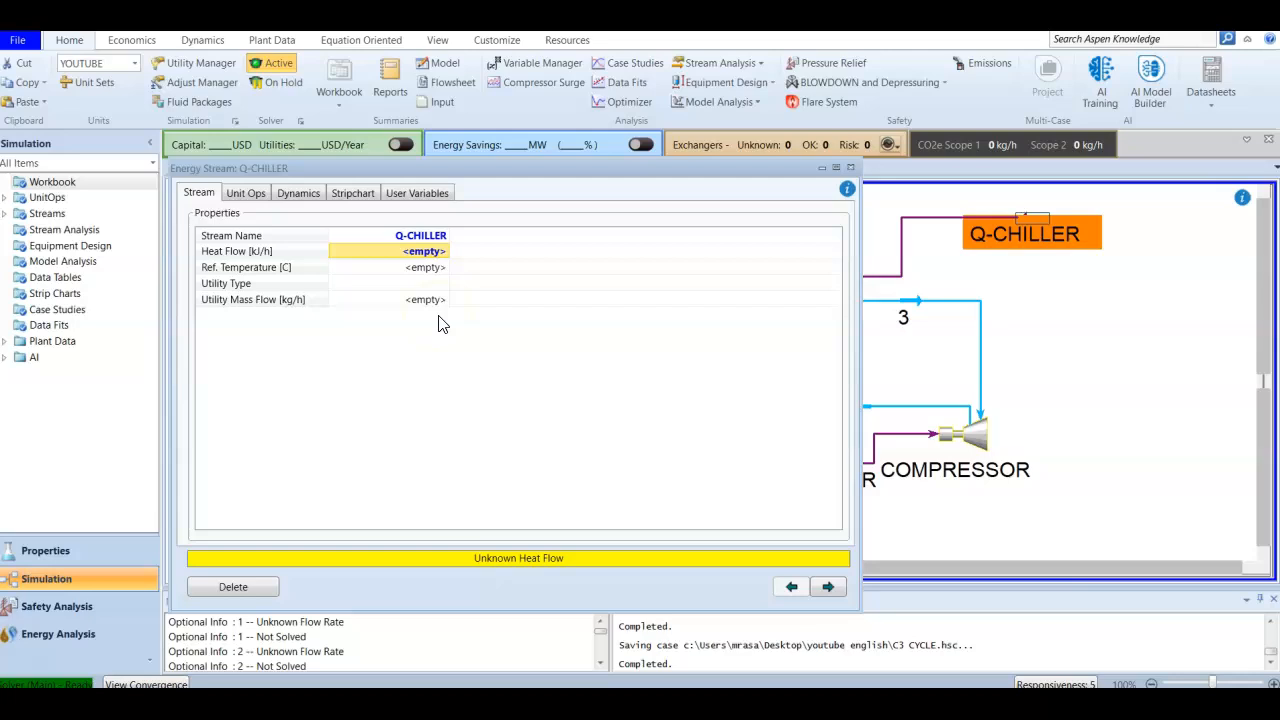
text(10000)
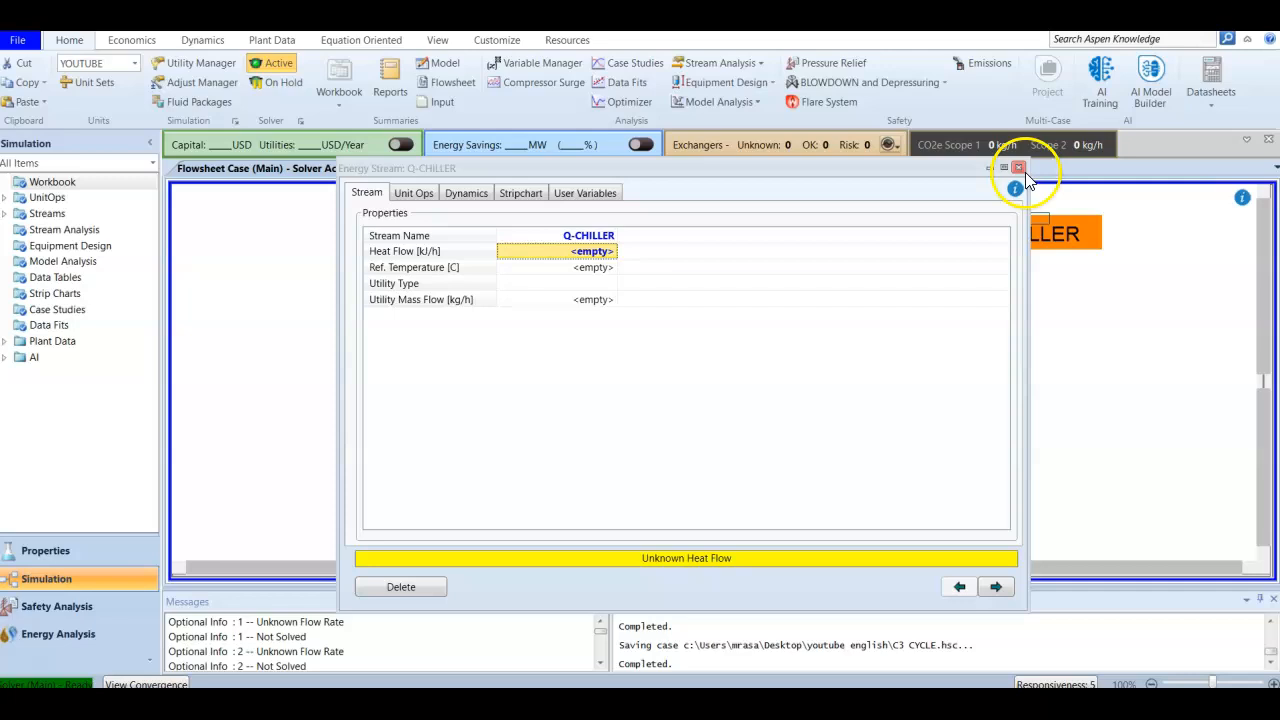
click(1017, 167)
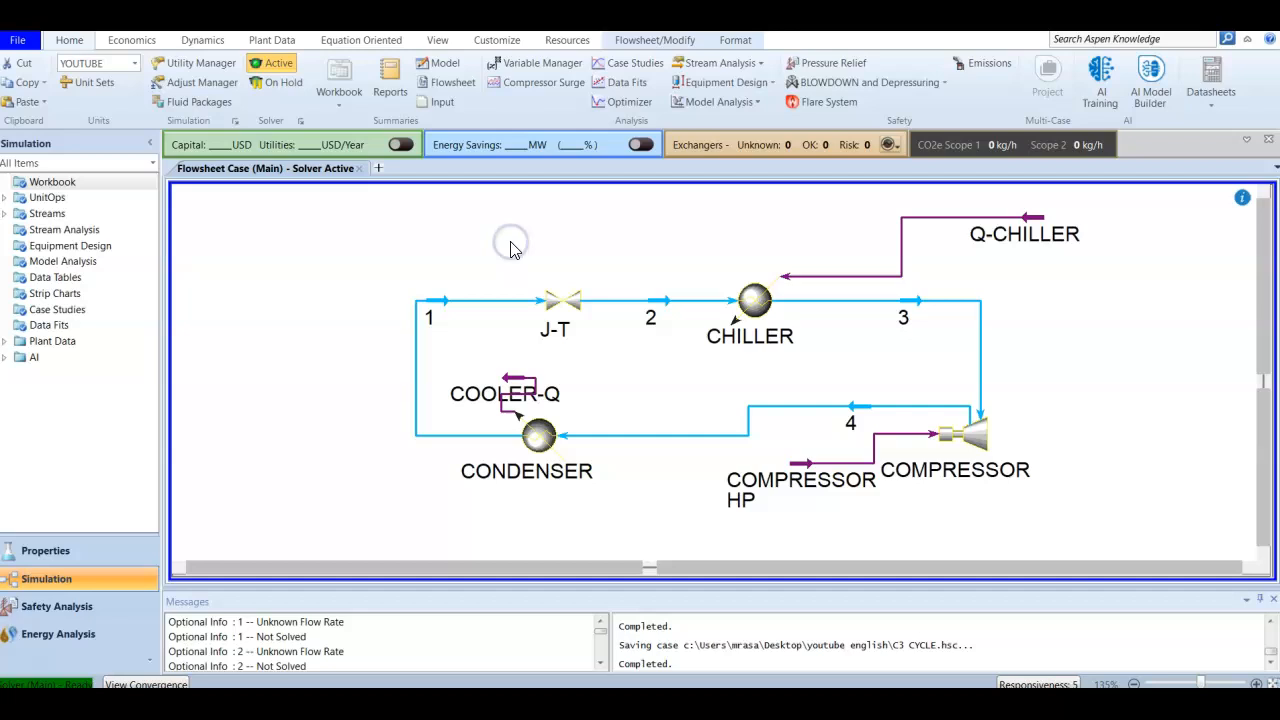
Choose Convert to Template from the Customize ribbon, triggering the save-changes prompt
click(496, 40)
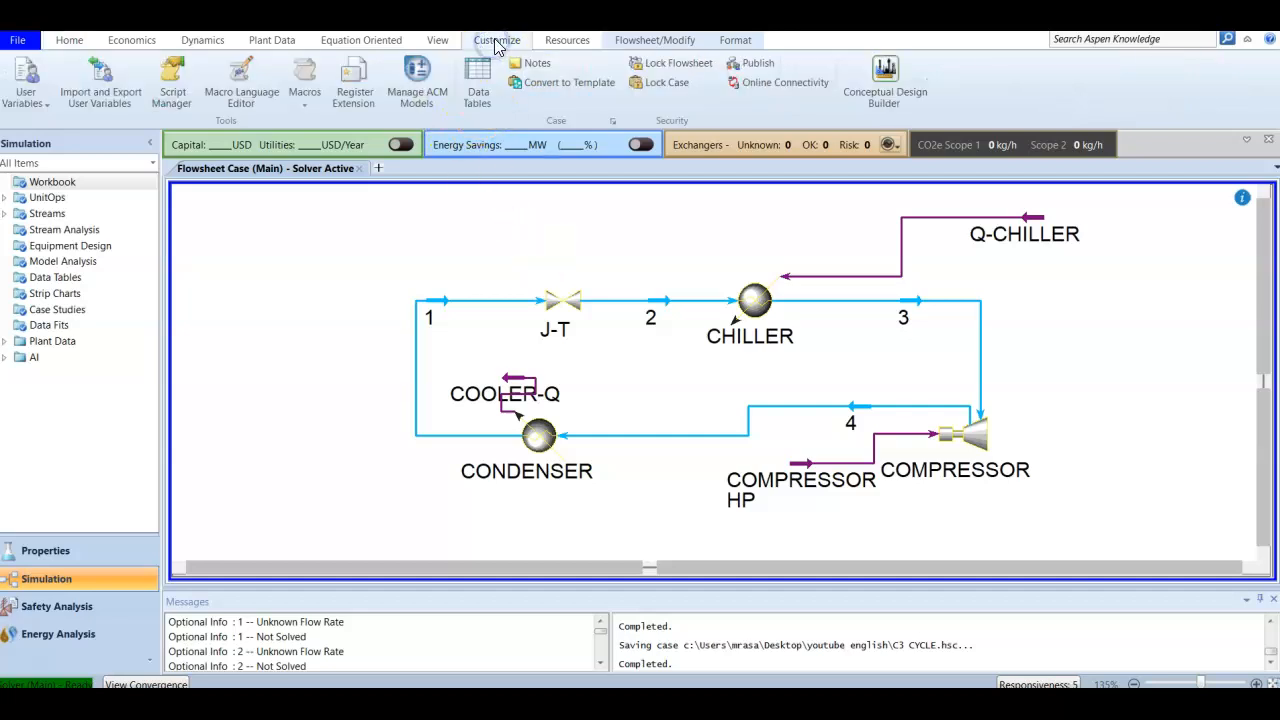
mouse_move(493, 45)
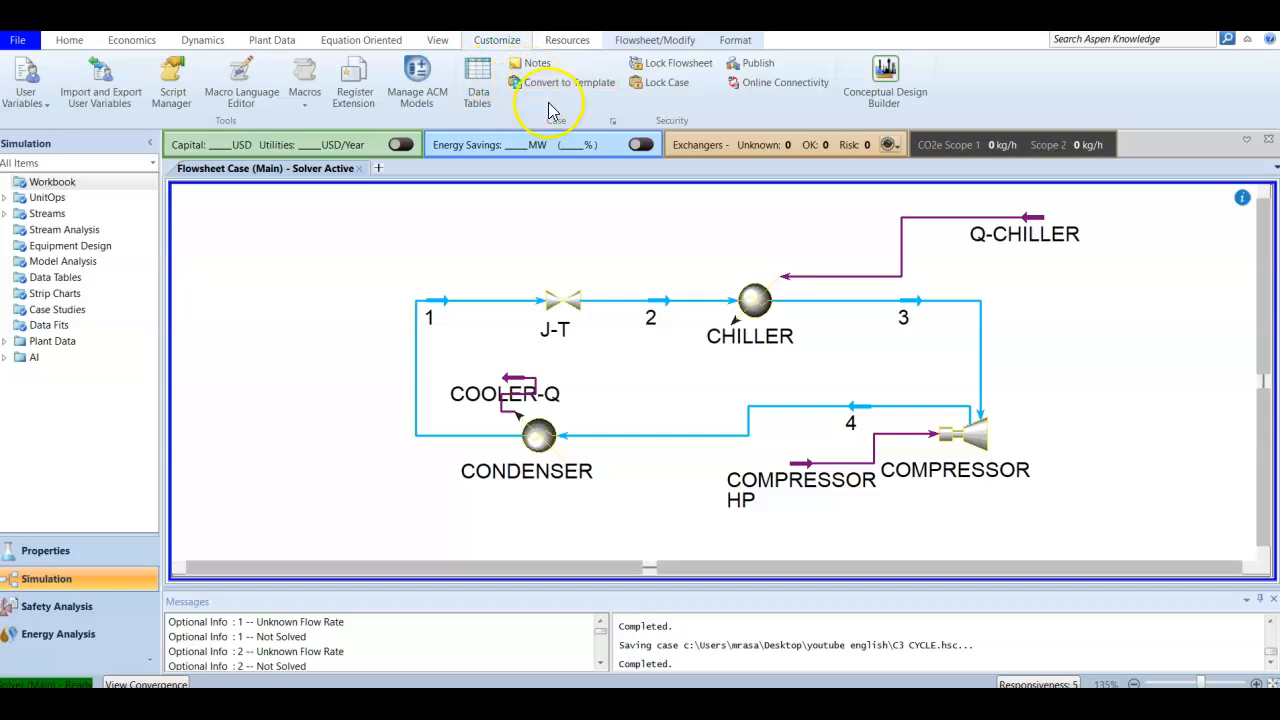
mouse_move(565, 82)
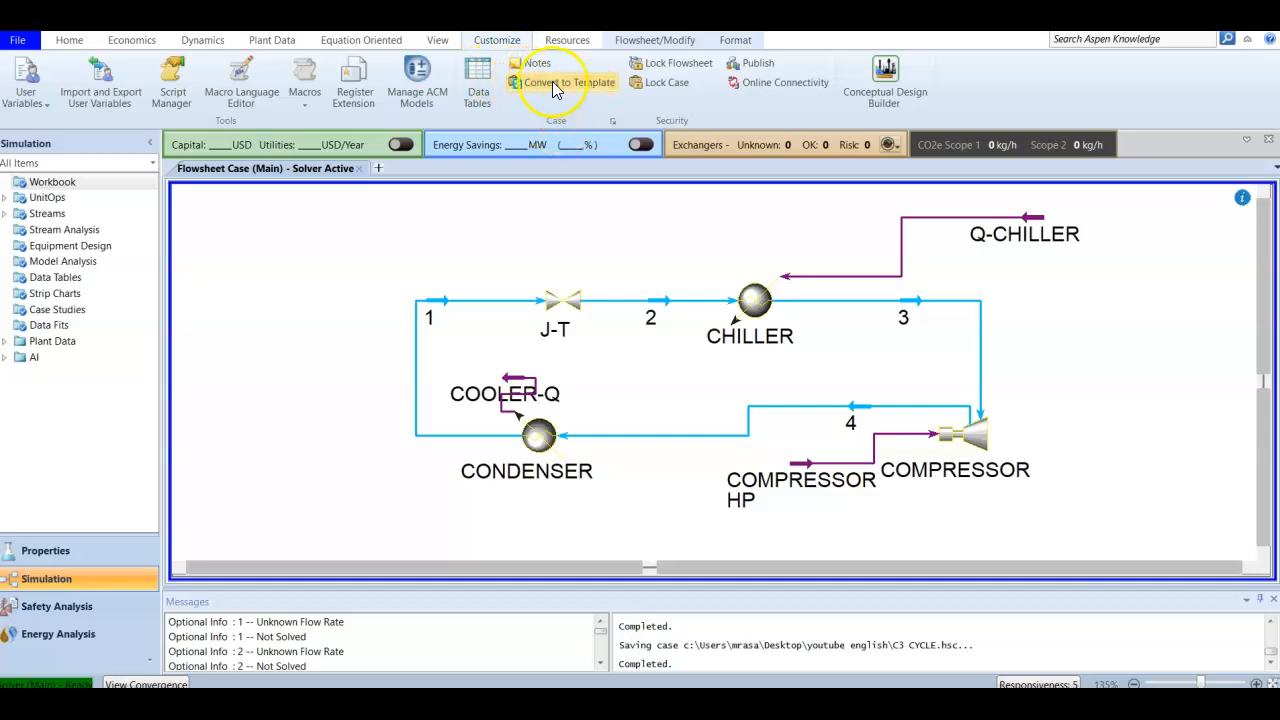
mouse_move(569, 82)
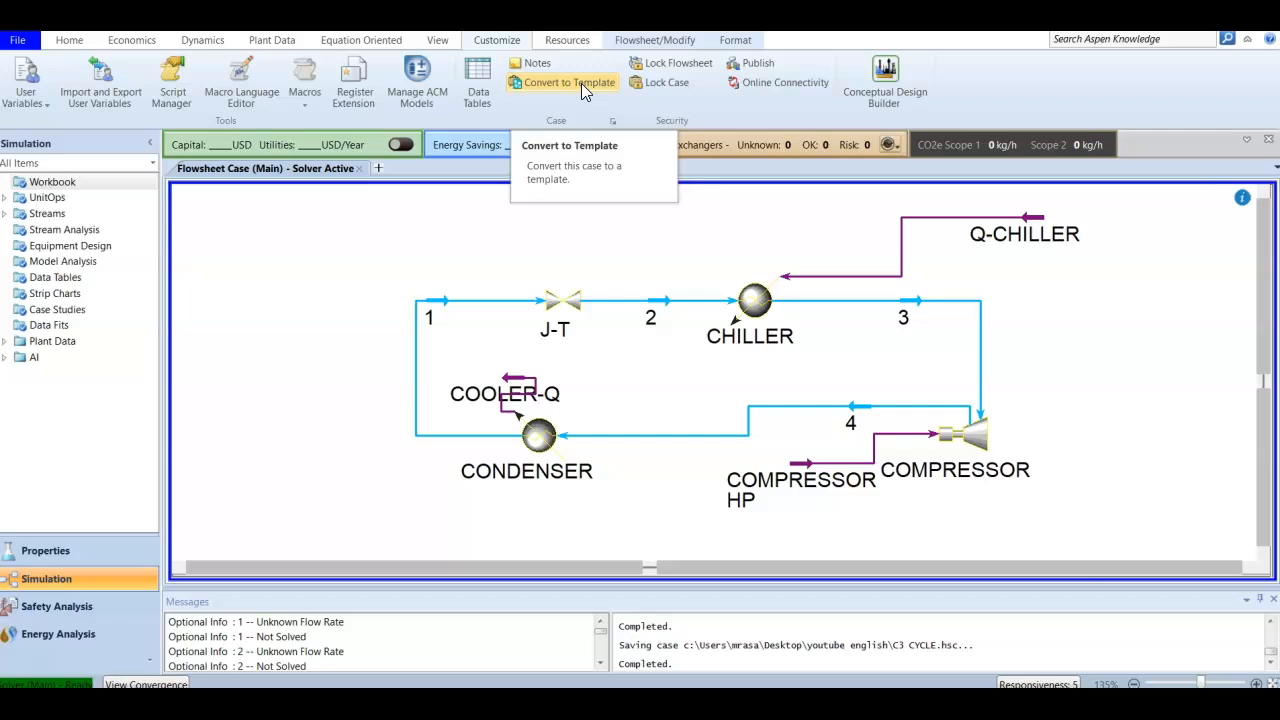
click(580, 82)
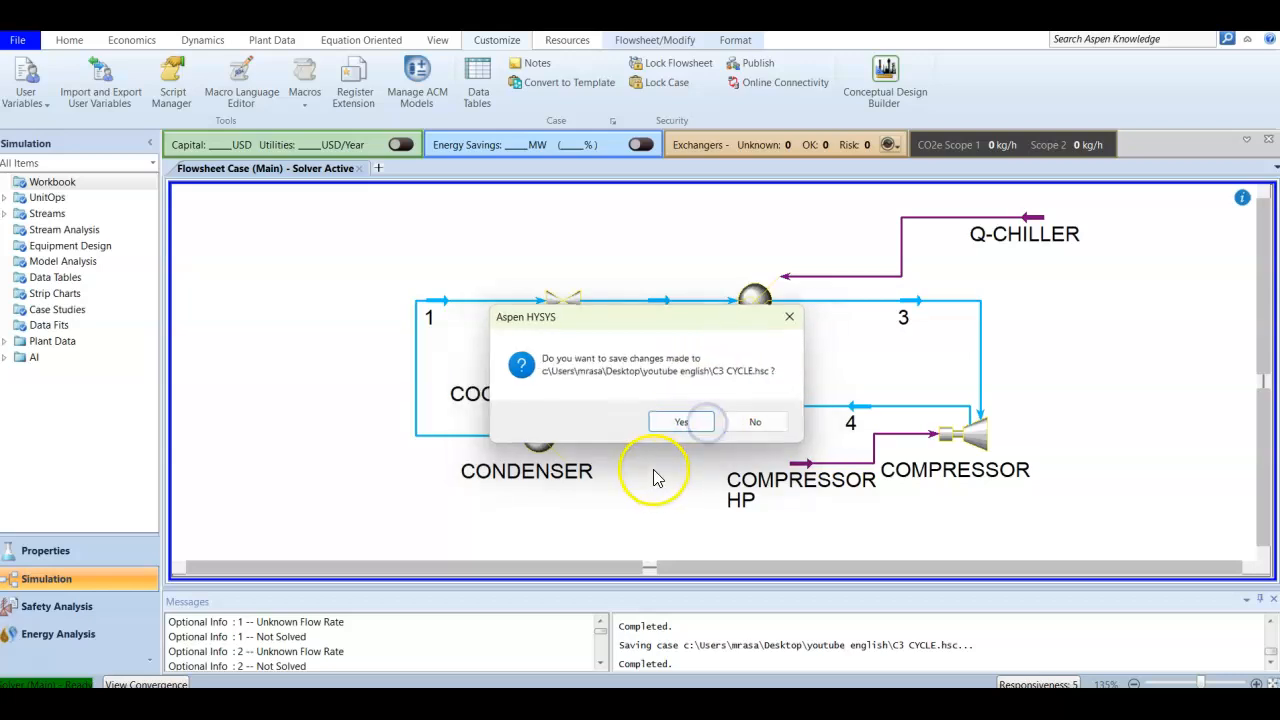
mouse_move(660, 370)
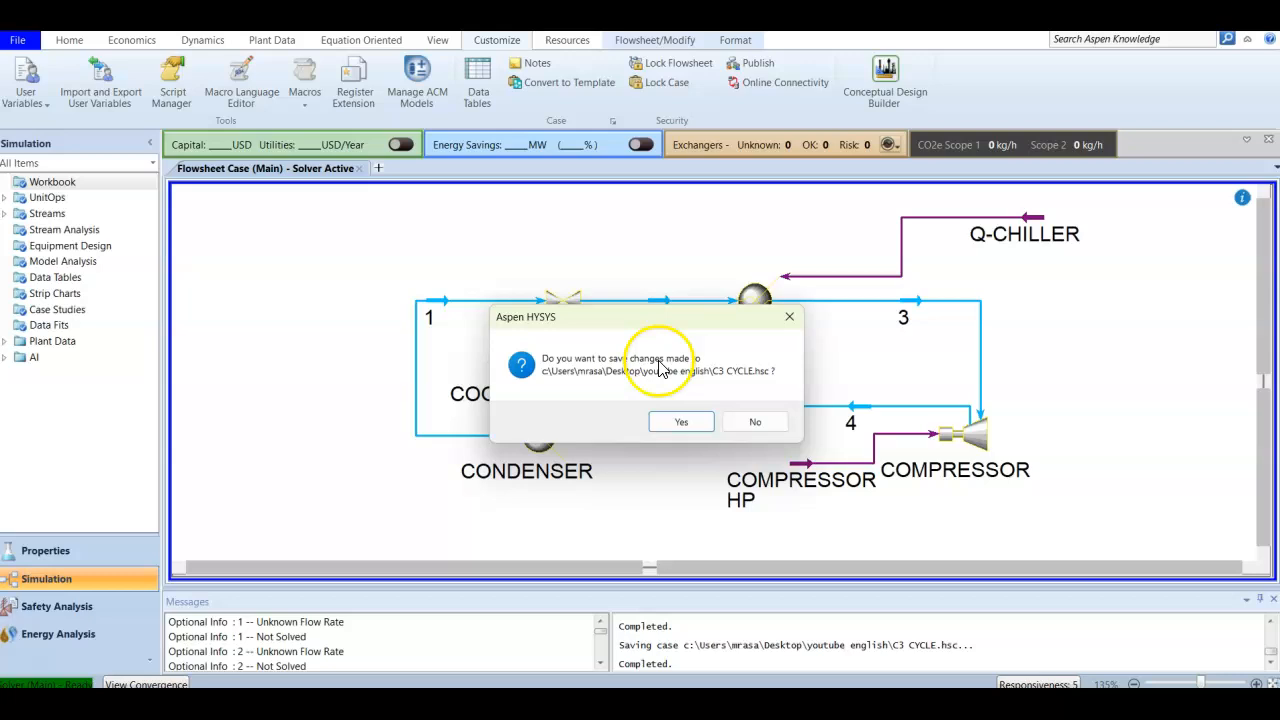
mouse_move(675, 325)
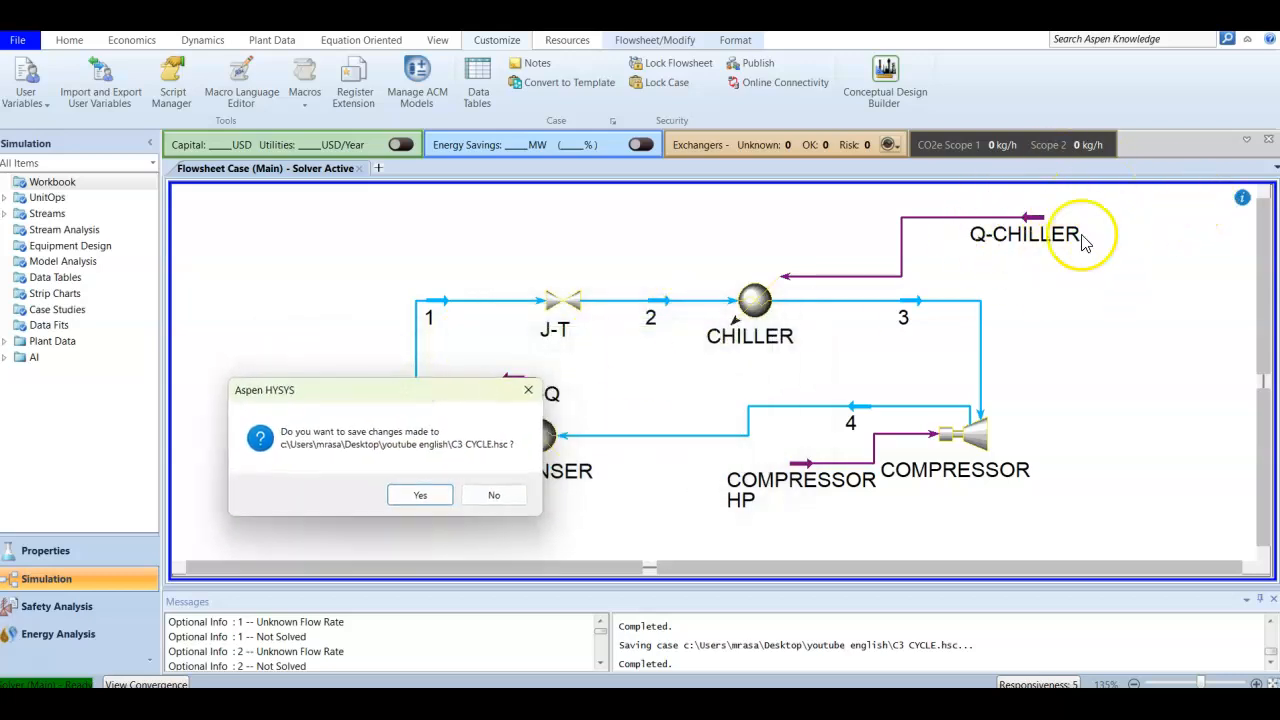
mouse_move(1031, 207)
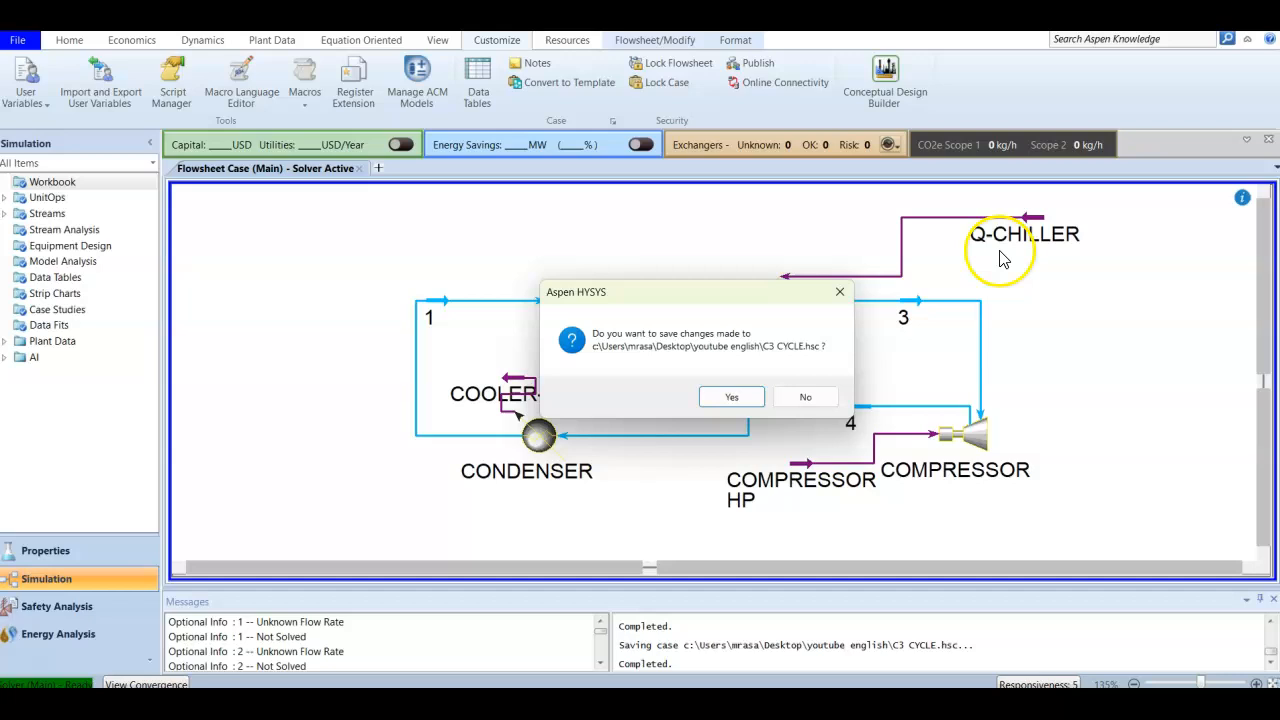
mouse_move(998, 245)
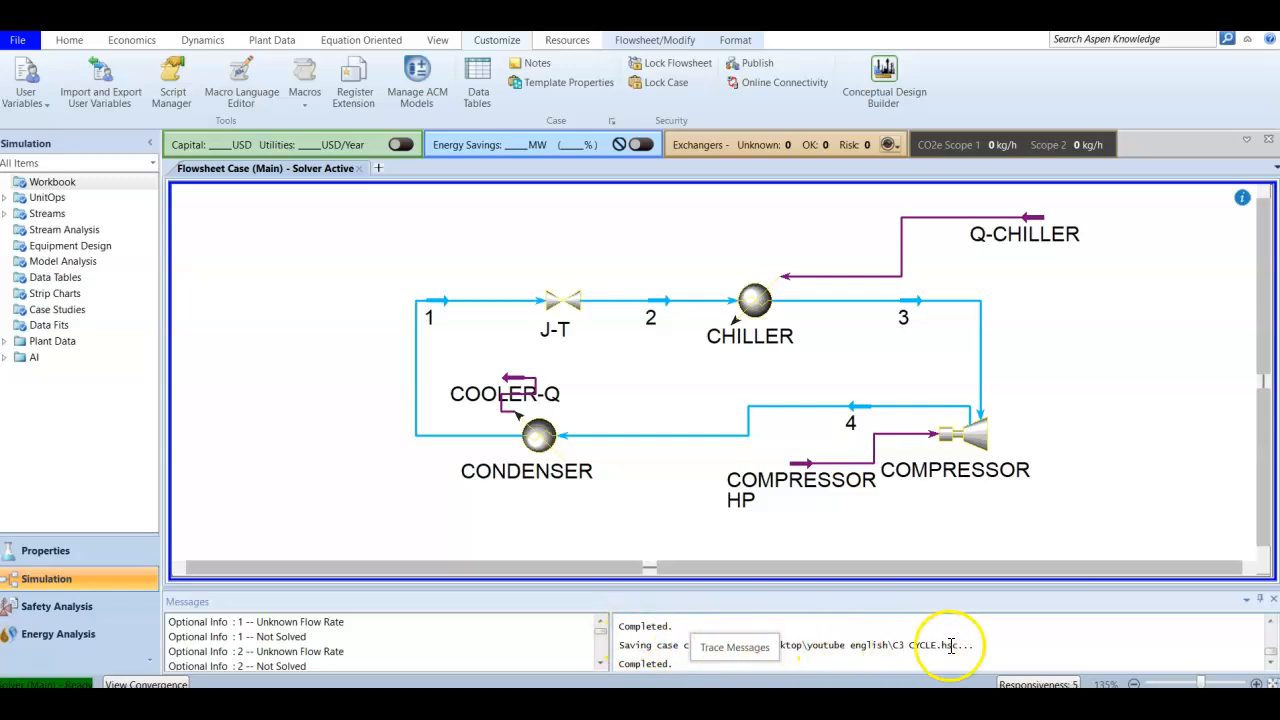
mouse_move(960, 645)
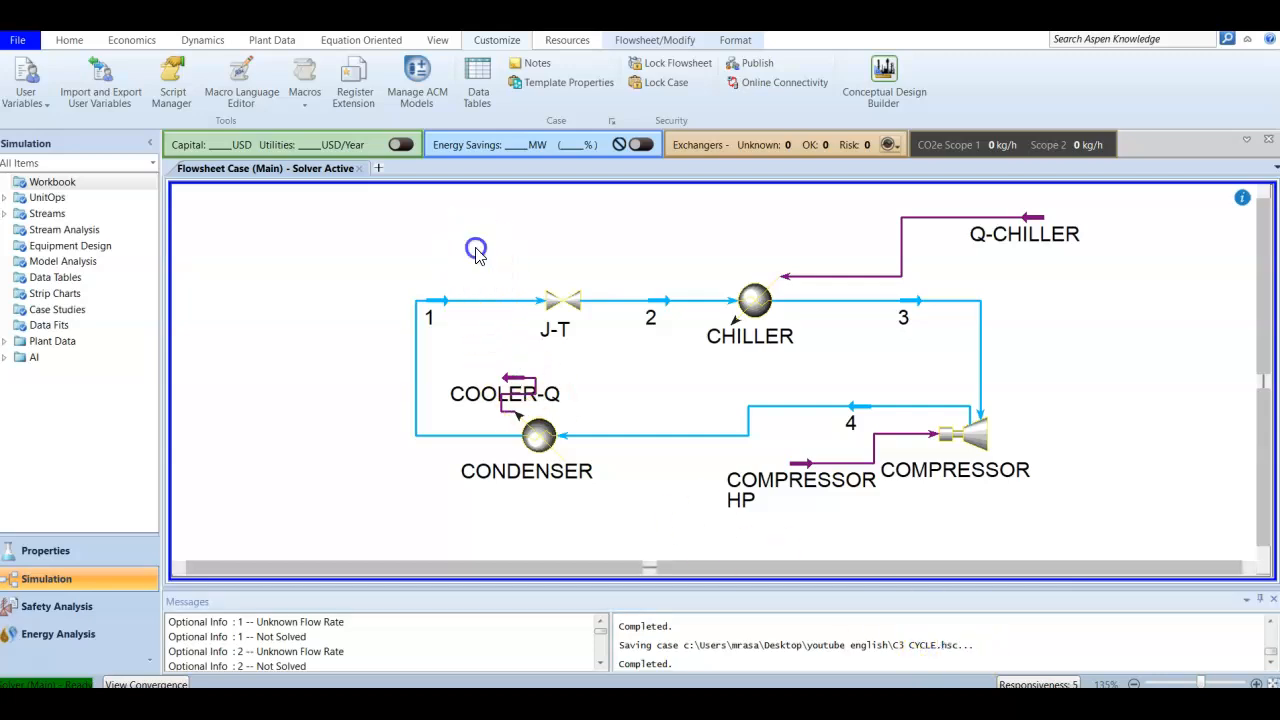
mouse_move(412, 42)
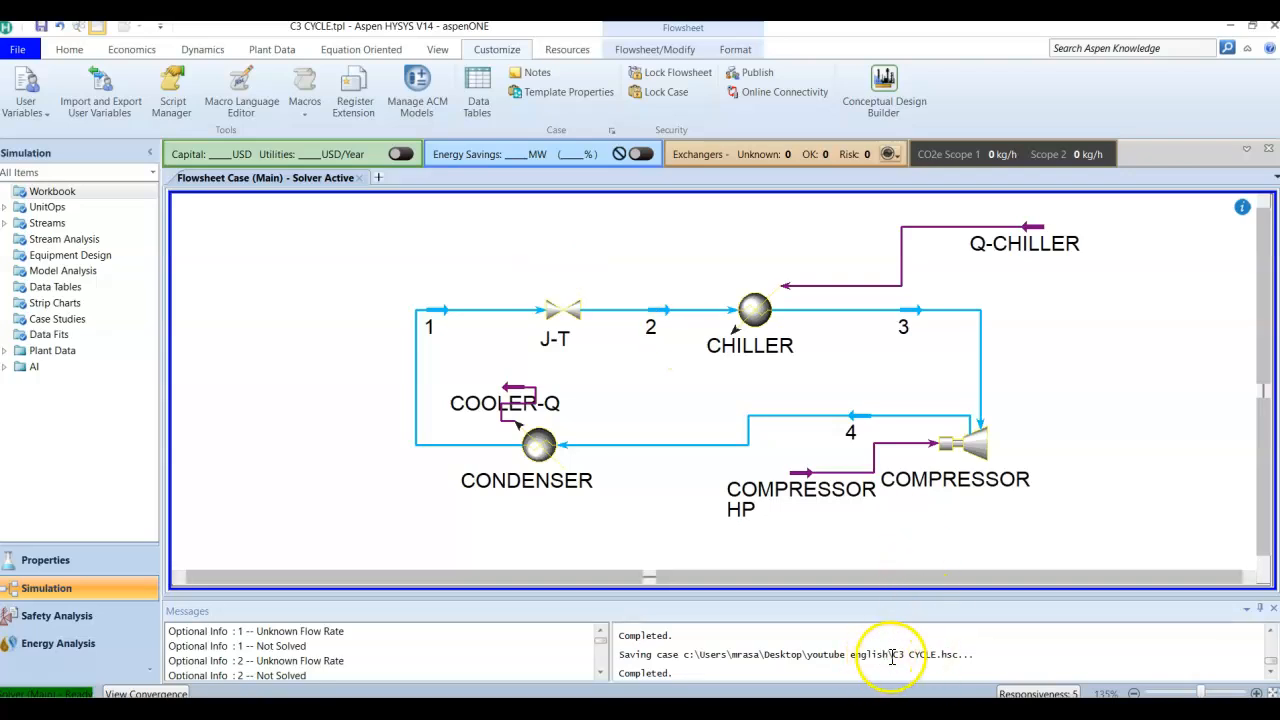
mouse_move(953, 647)
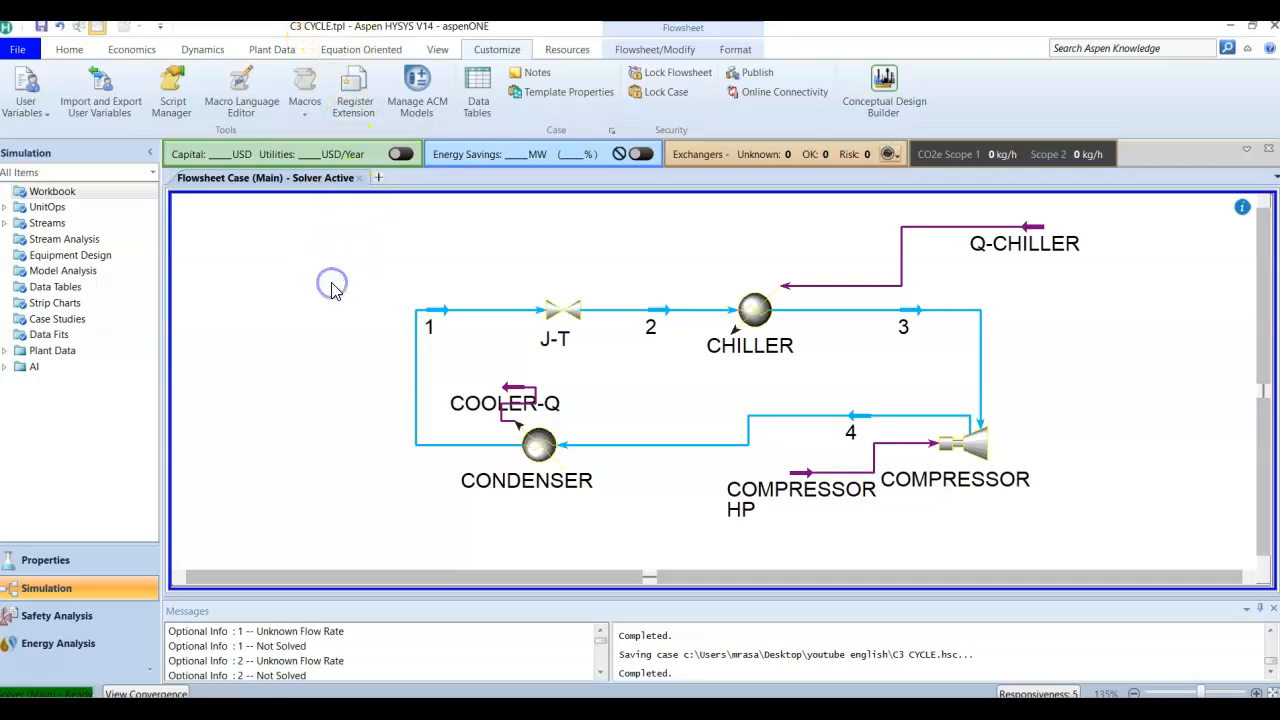
click(333, 285)
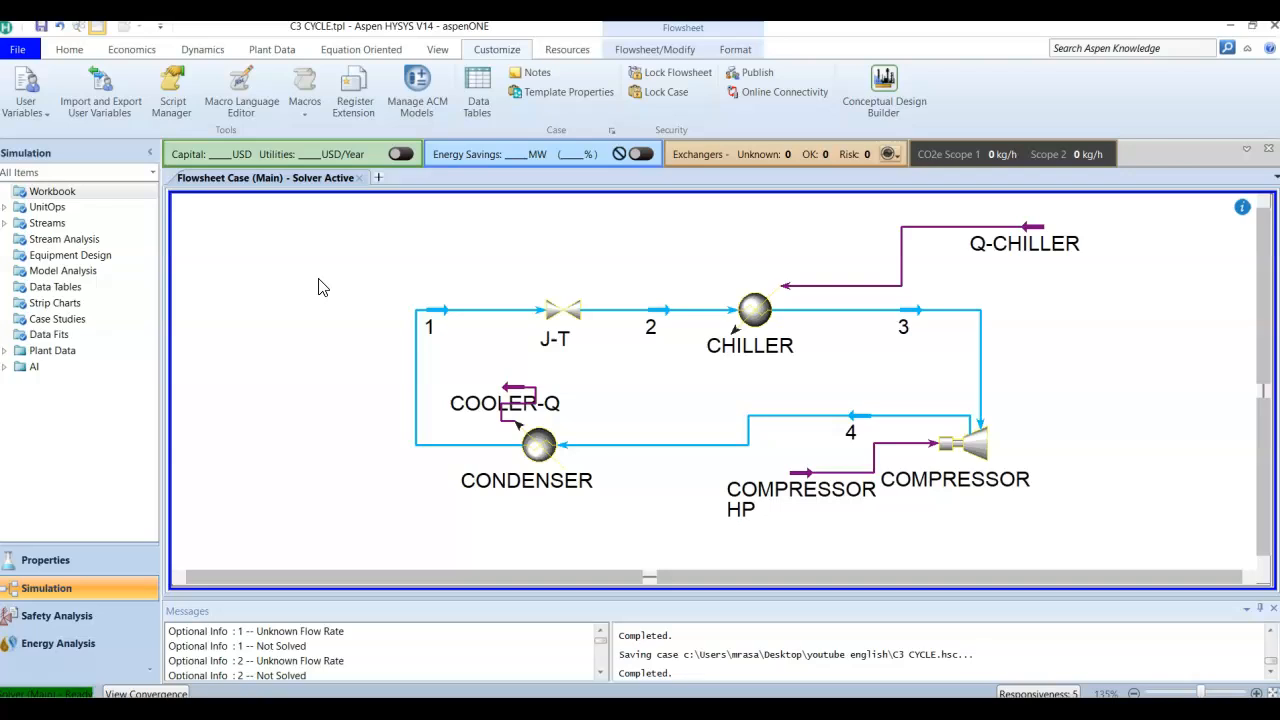
mouse_move(740, 515)
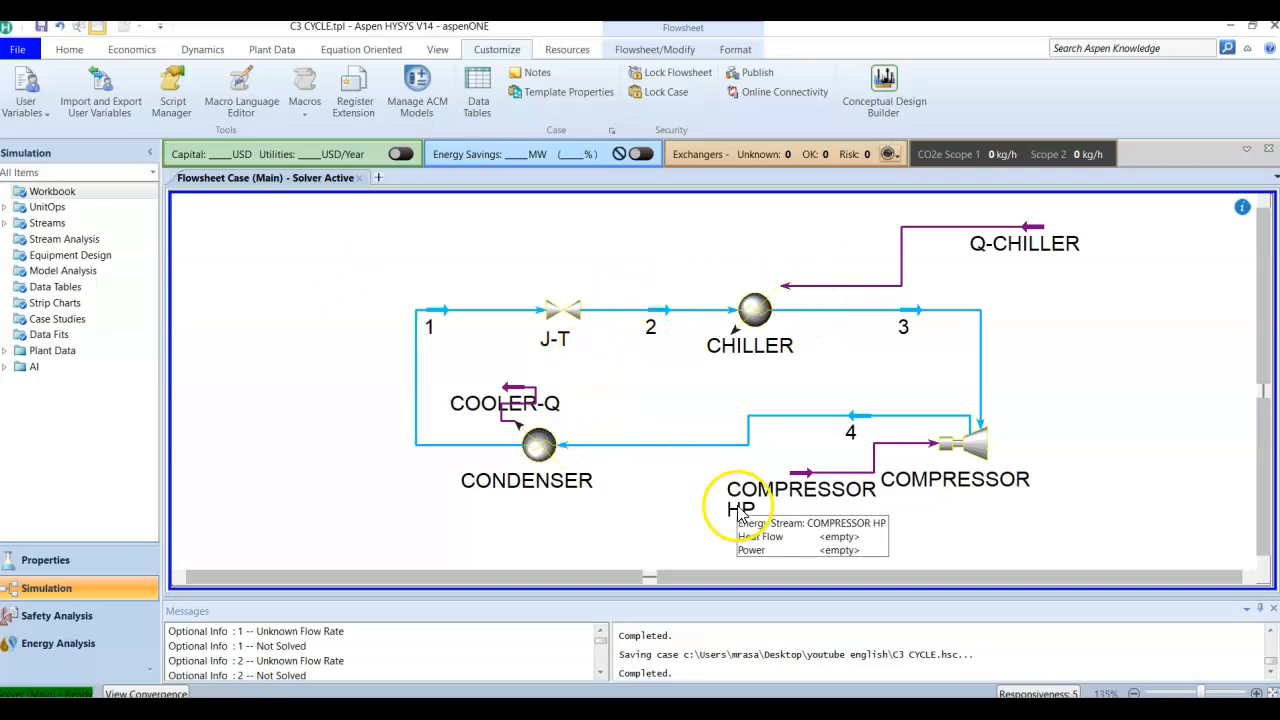
mouse_move(688, 511)
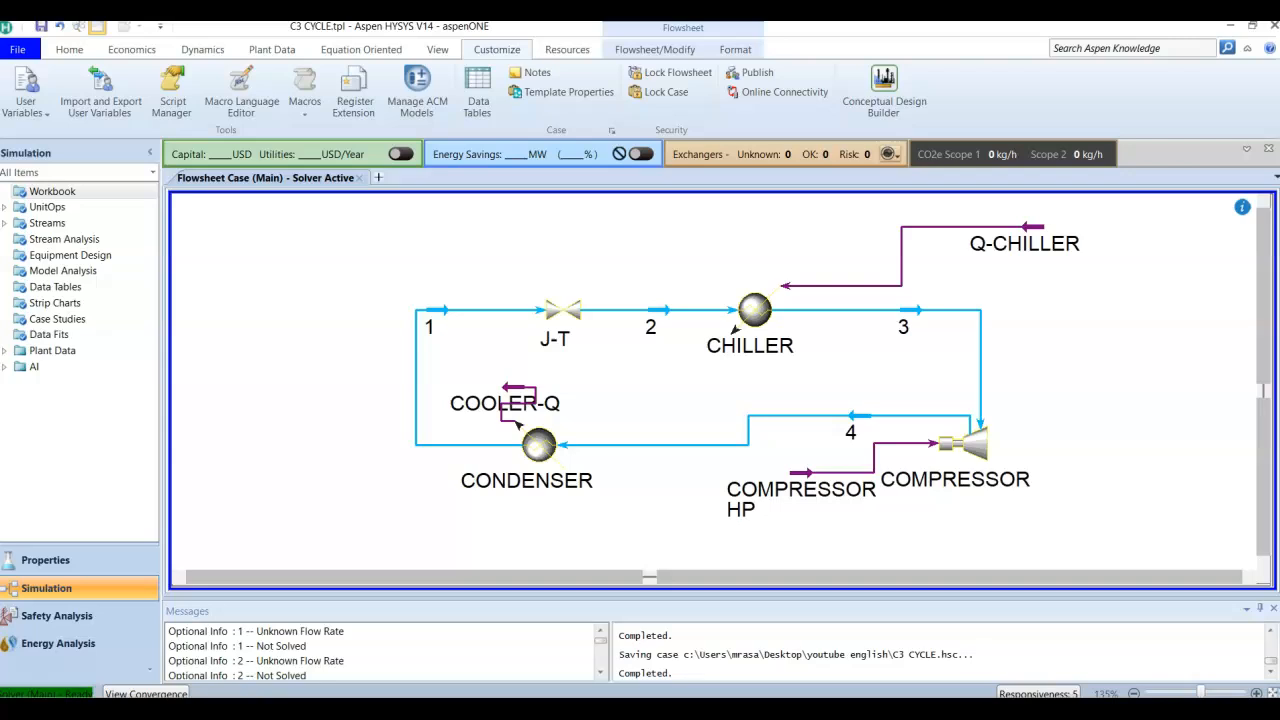
Insert a text annotation reading 'C3 Ref. System' on the flowsheet and confirm it
click(732, 49)
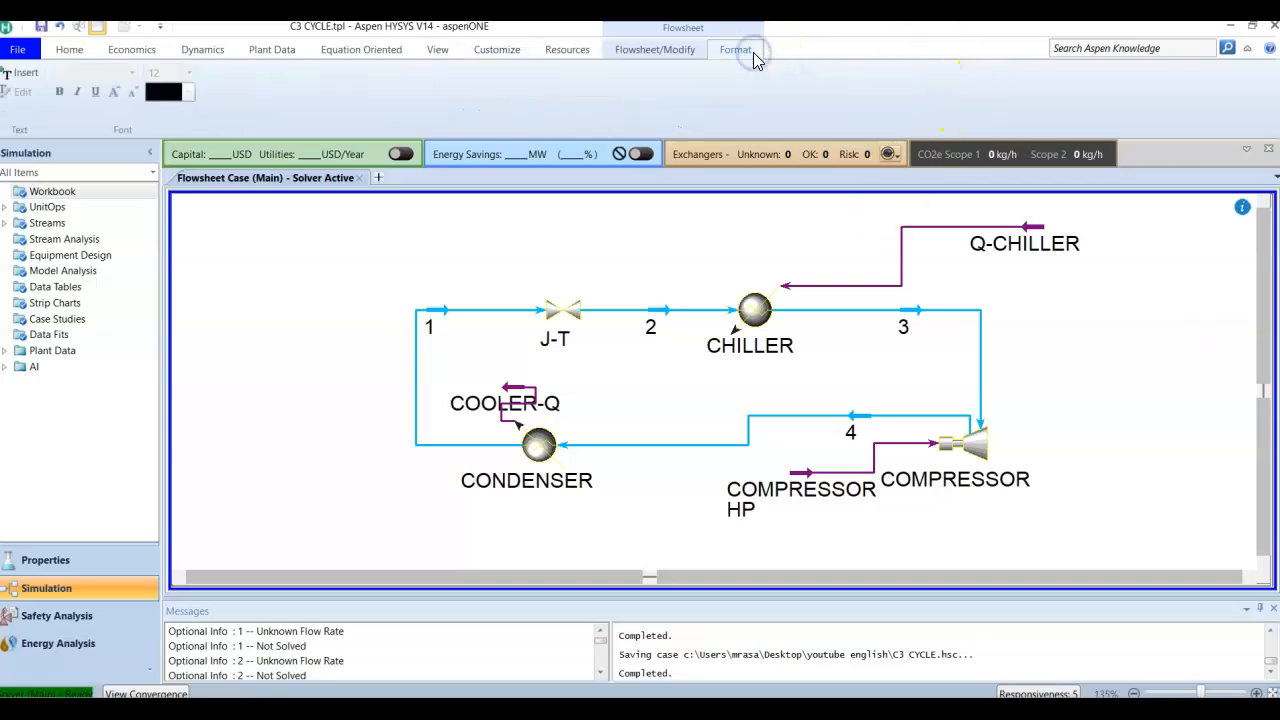
mouse_move(575, 88)
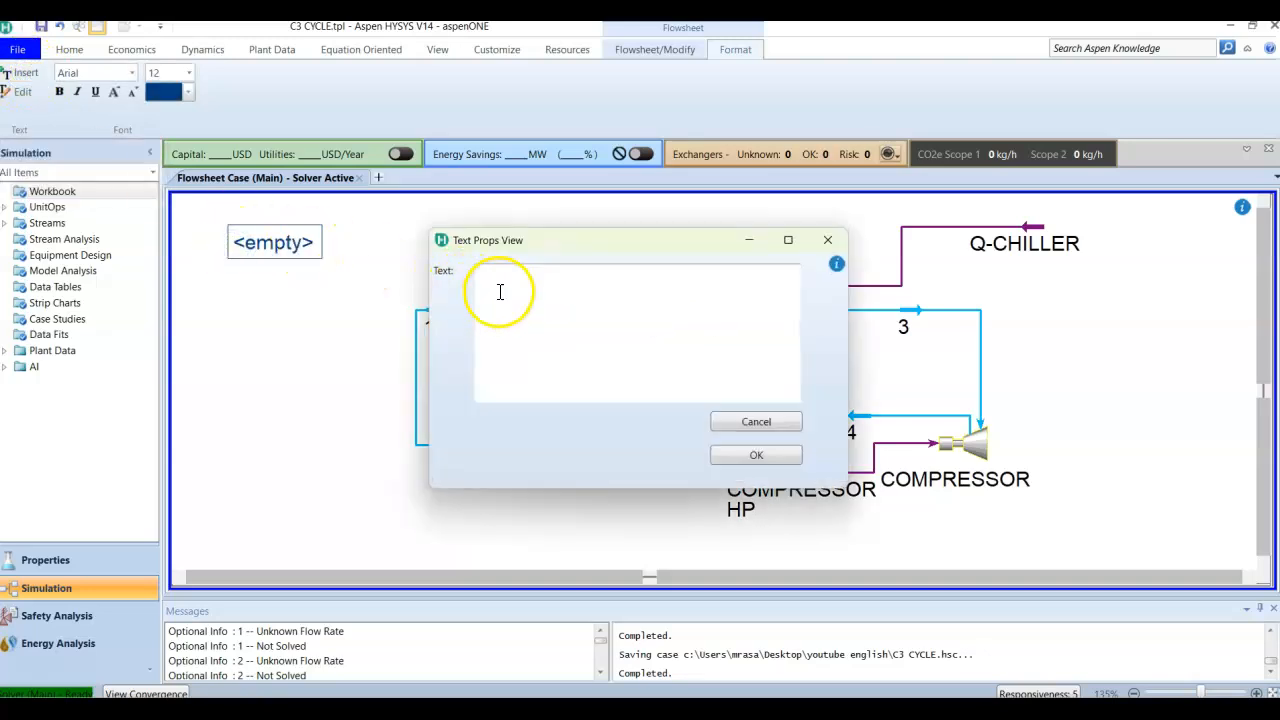
mouse_move(890, 367)
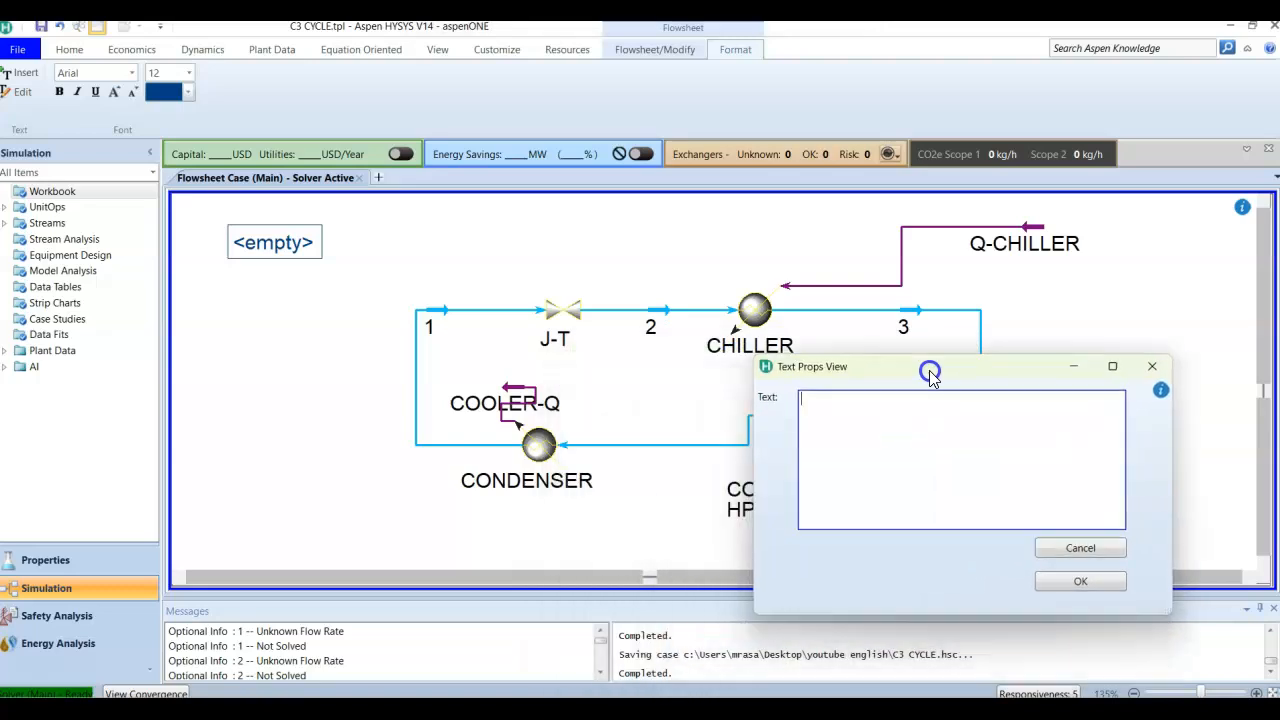
drag(930, 366, 828, 448)
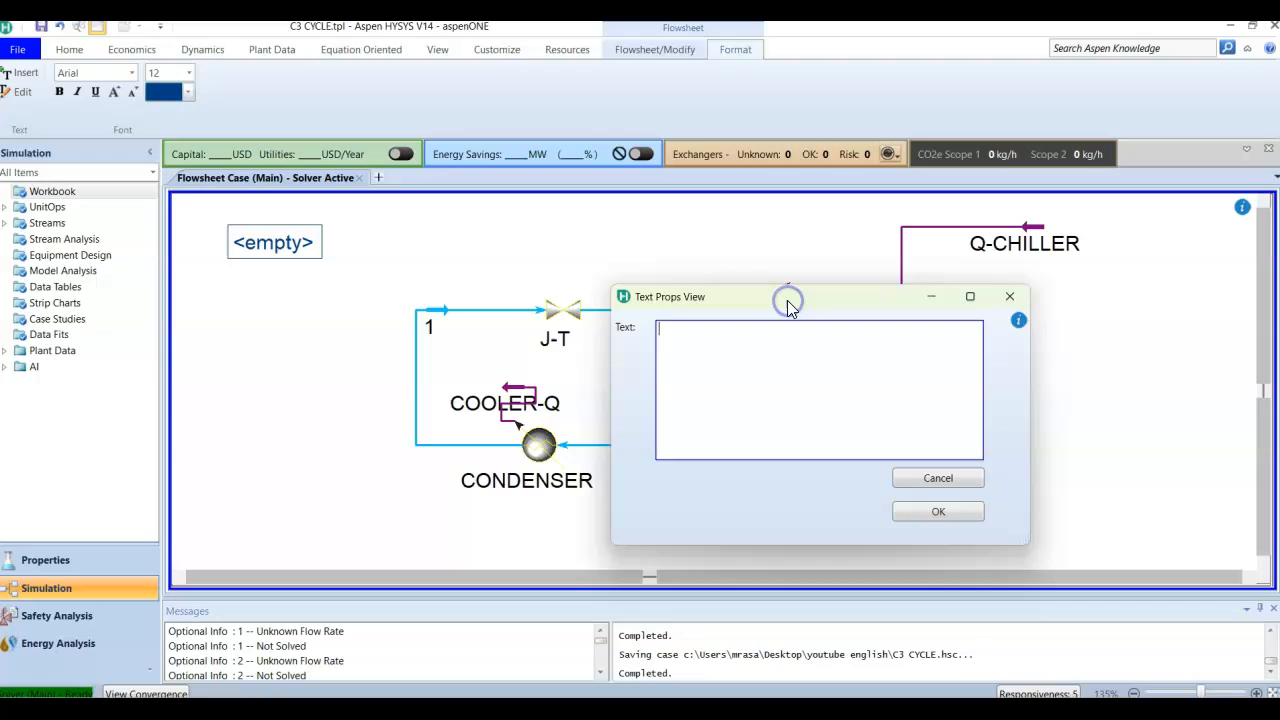
click(773, 333)
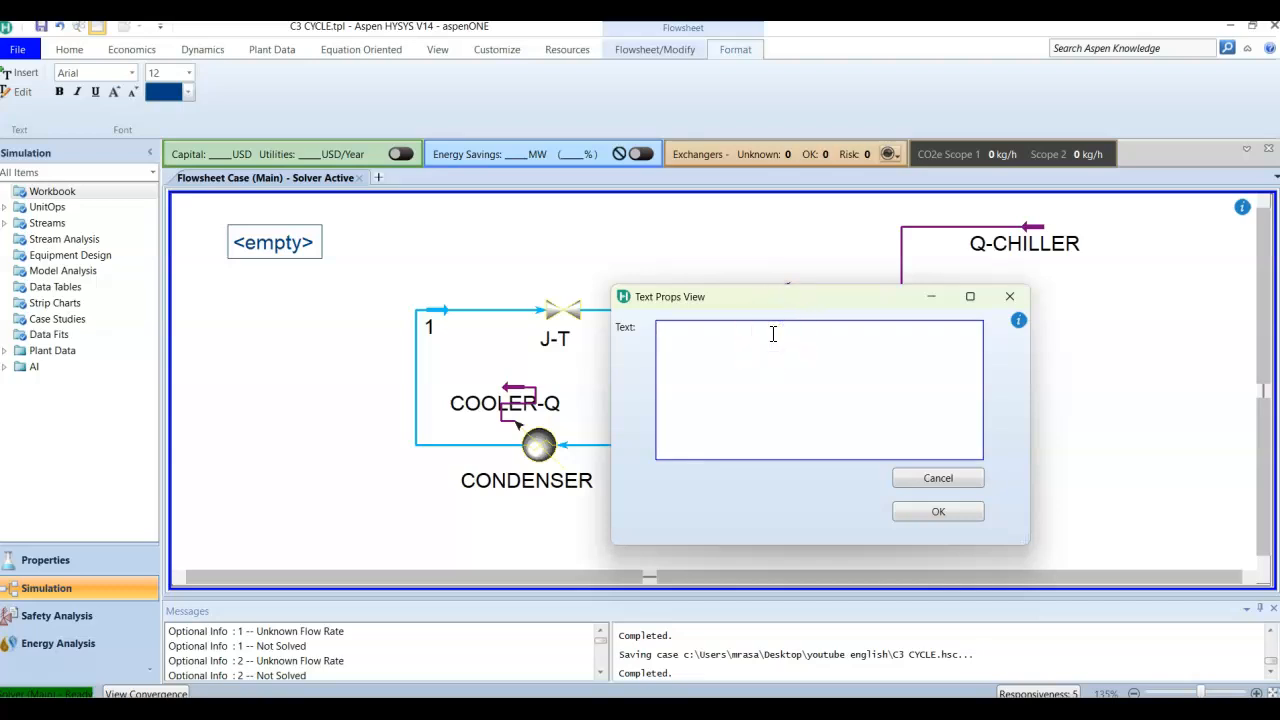
text(C)
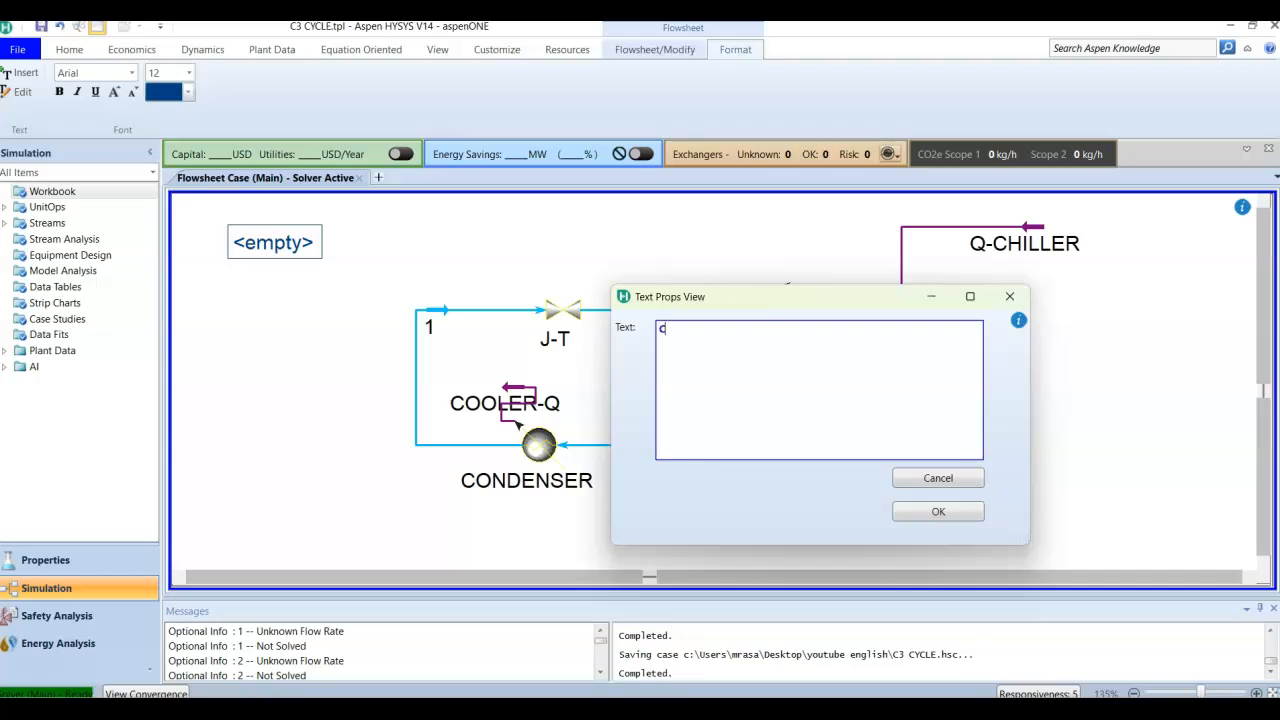
text(3 Ref.)
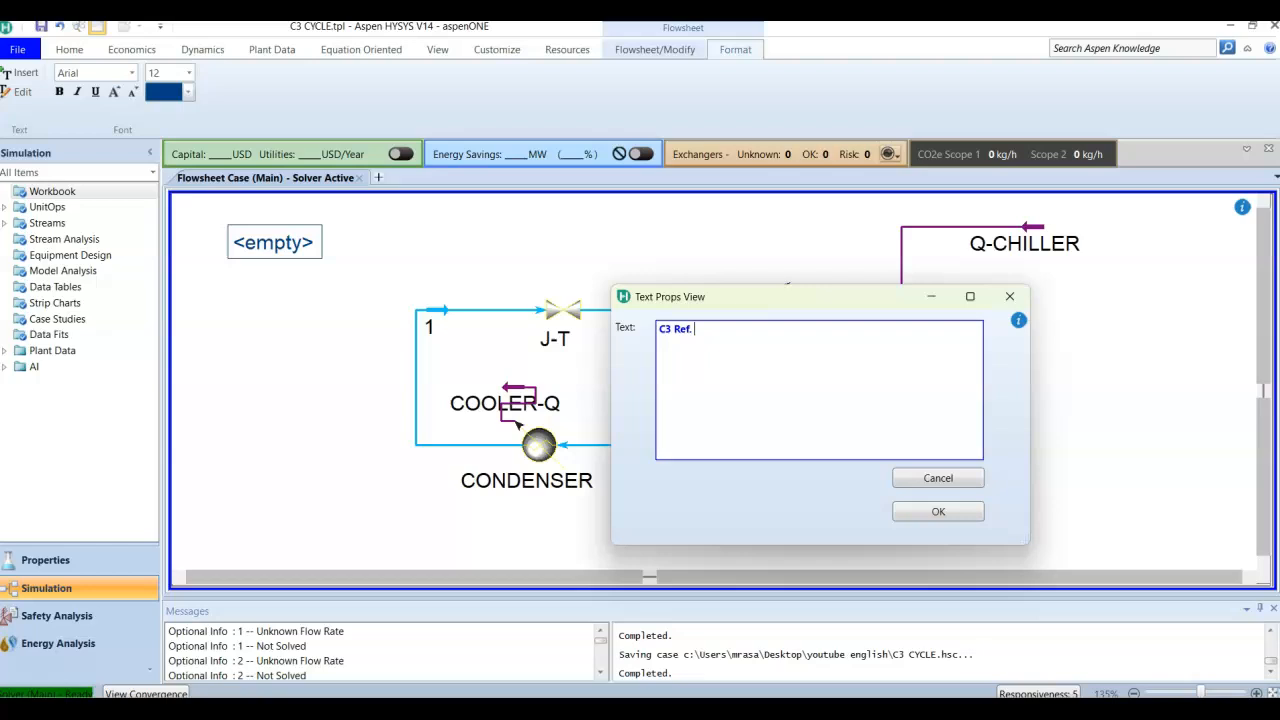
text(System)
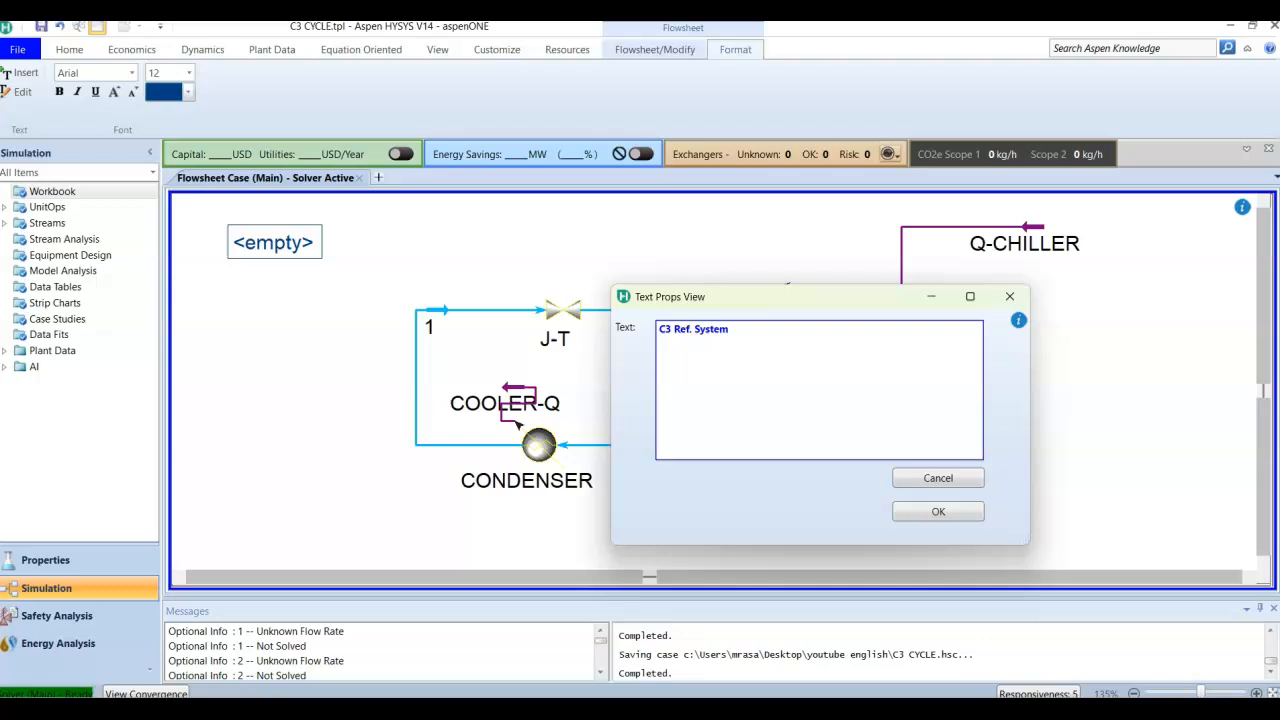
mouse_move(937, 512)
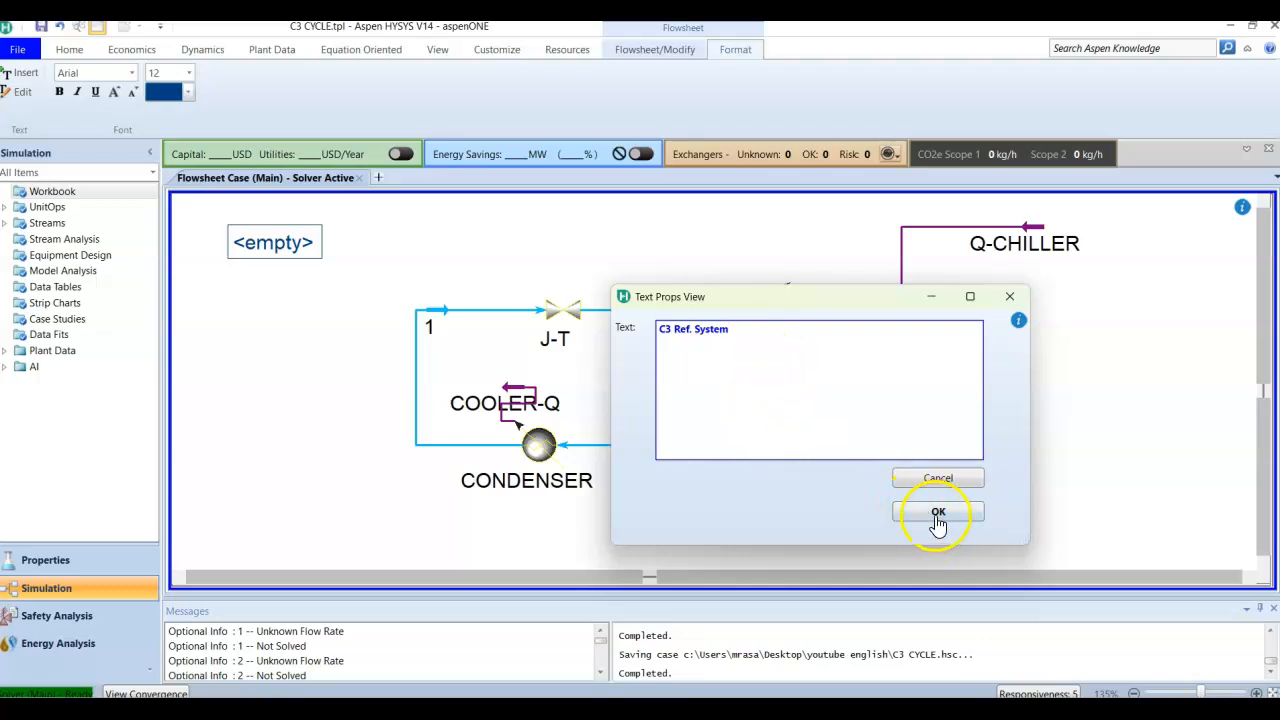
click(936, 512)
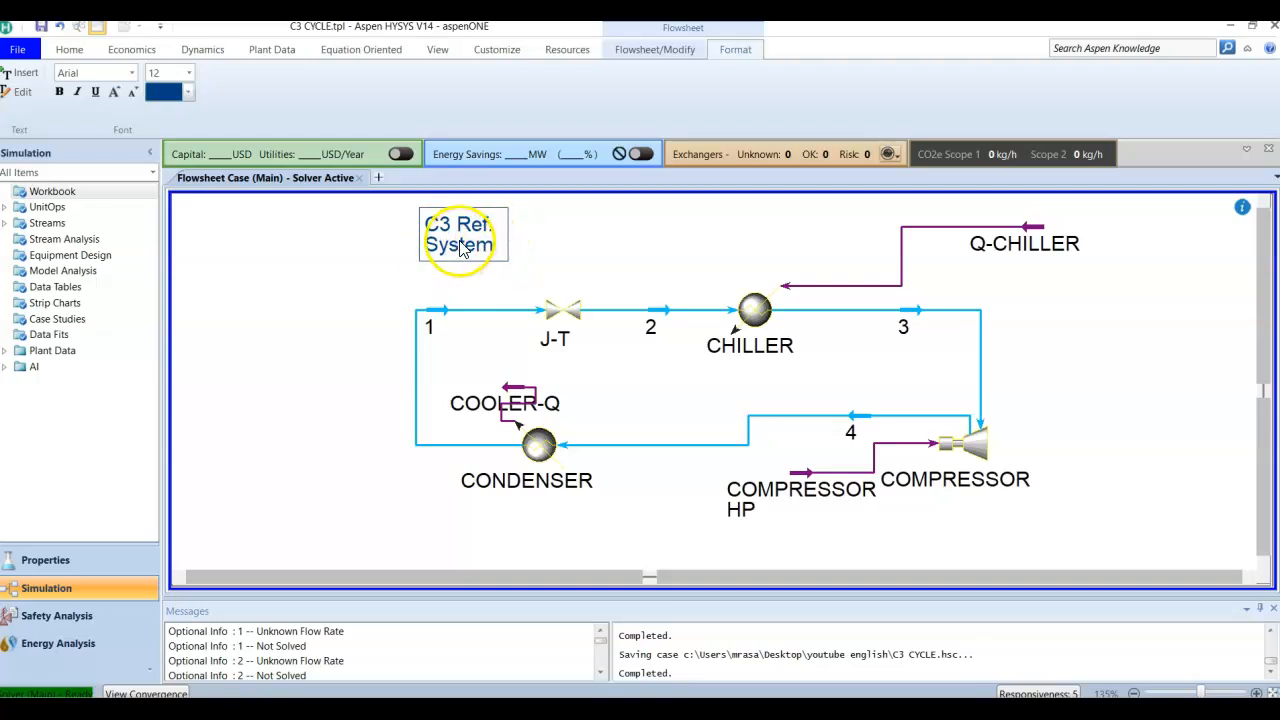
Select the 'C3 Ref. System' label and set its font colour to orange
double_click(462, 237)
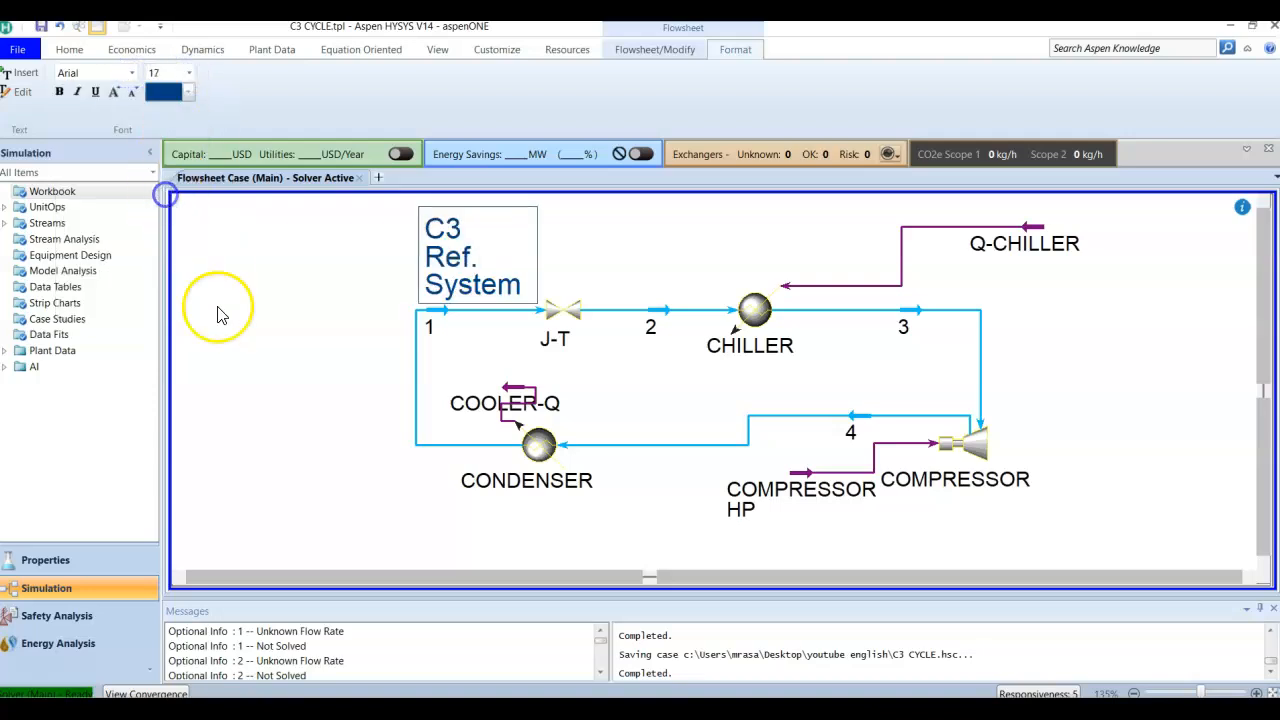
click(188, 92)
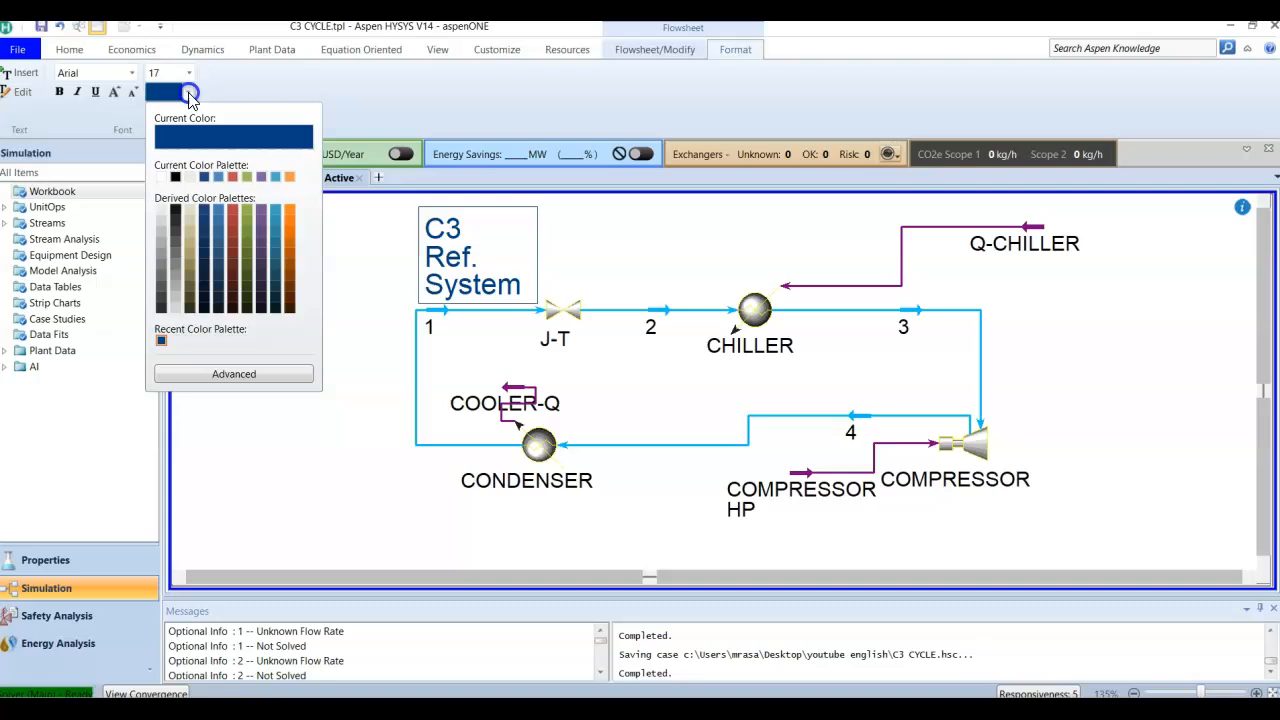
click(289, 223)
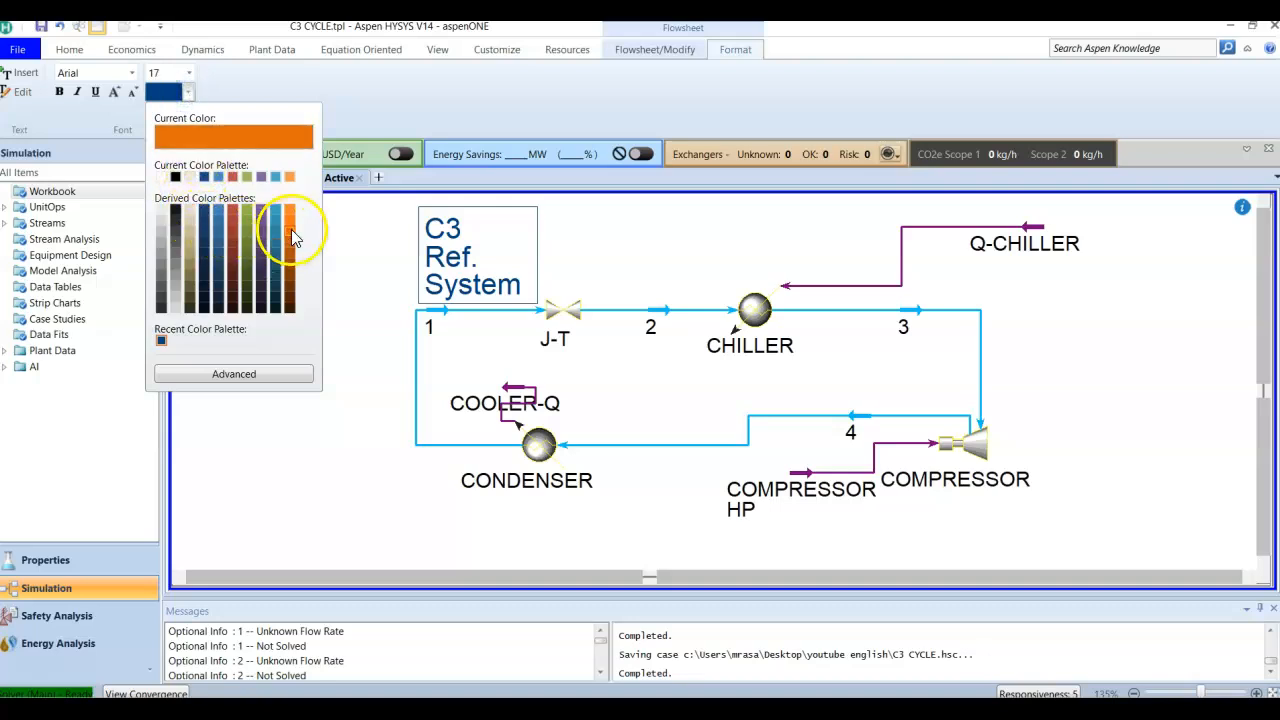
click(289, 225)
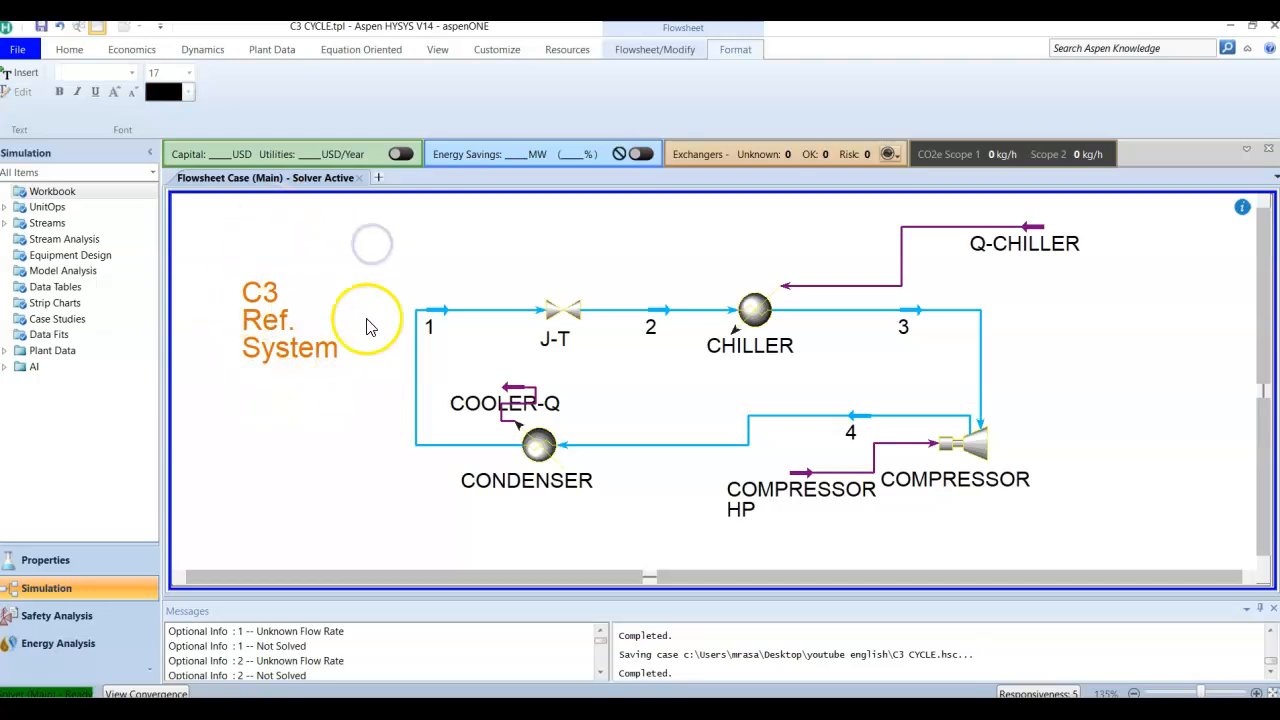
mouse_move(310, 410)
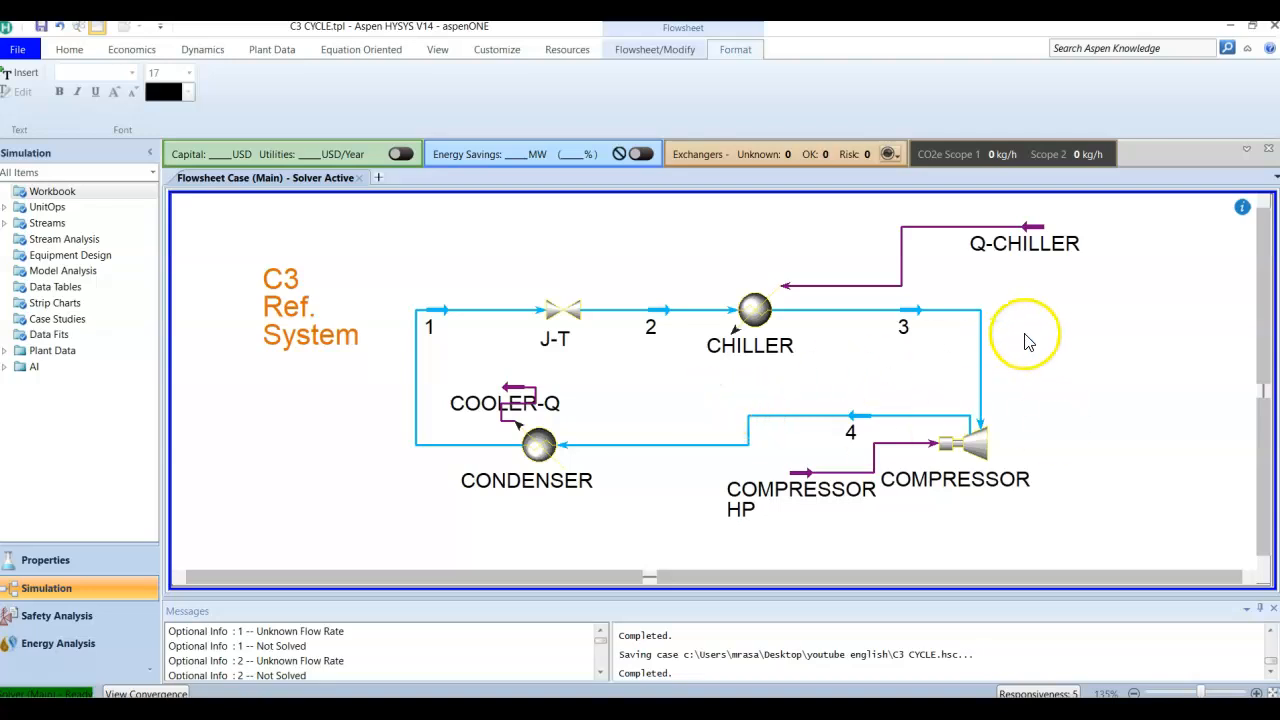
mouse_move(1035, 337)
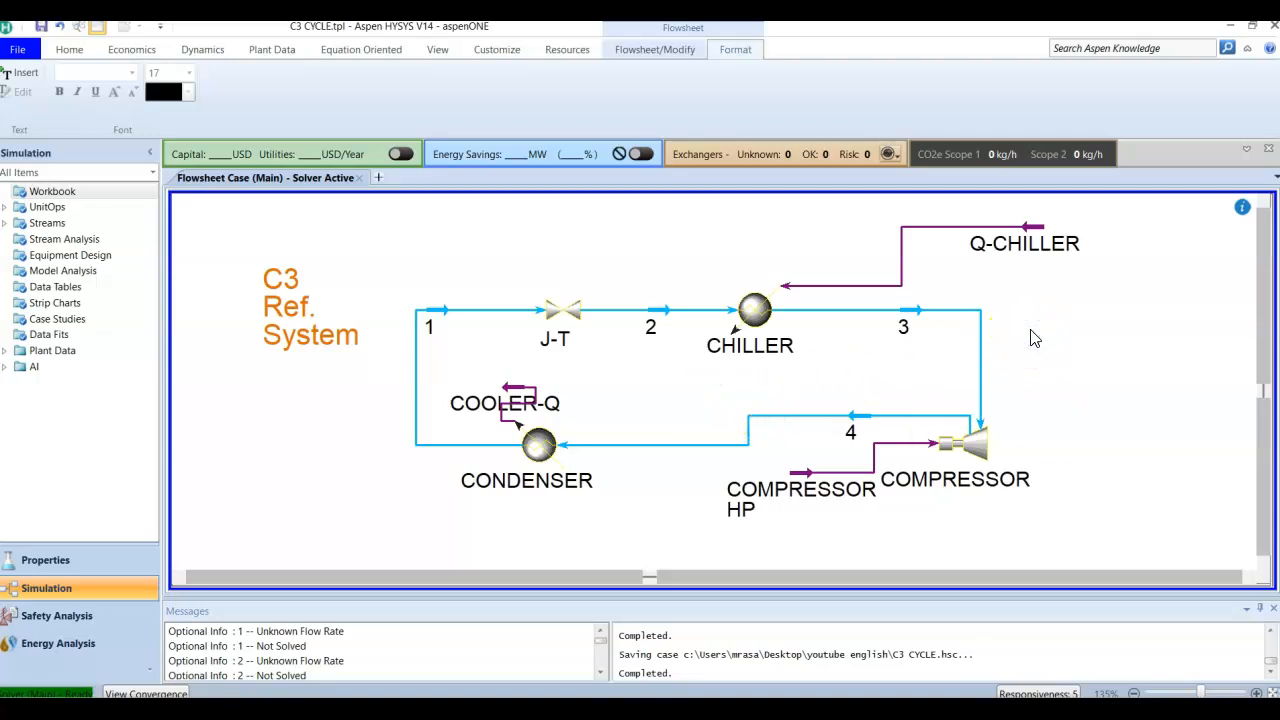